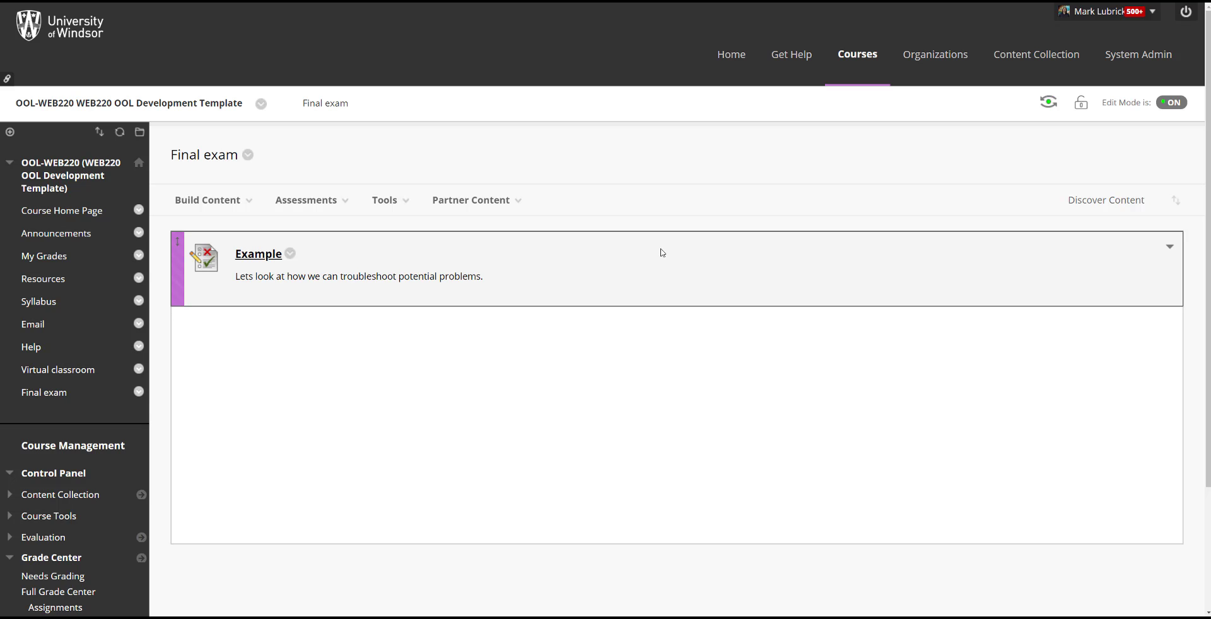
mouse_move(638, 274)
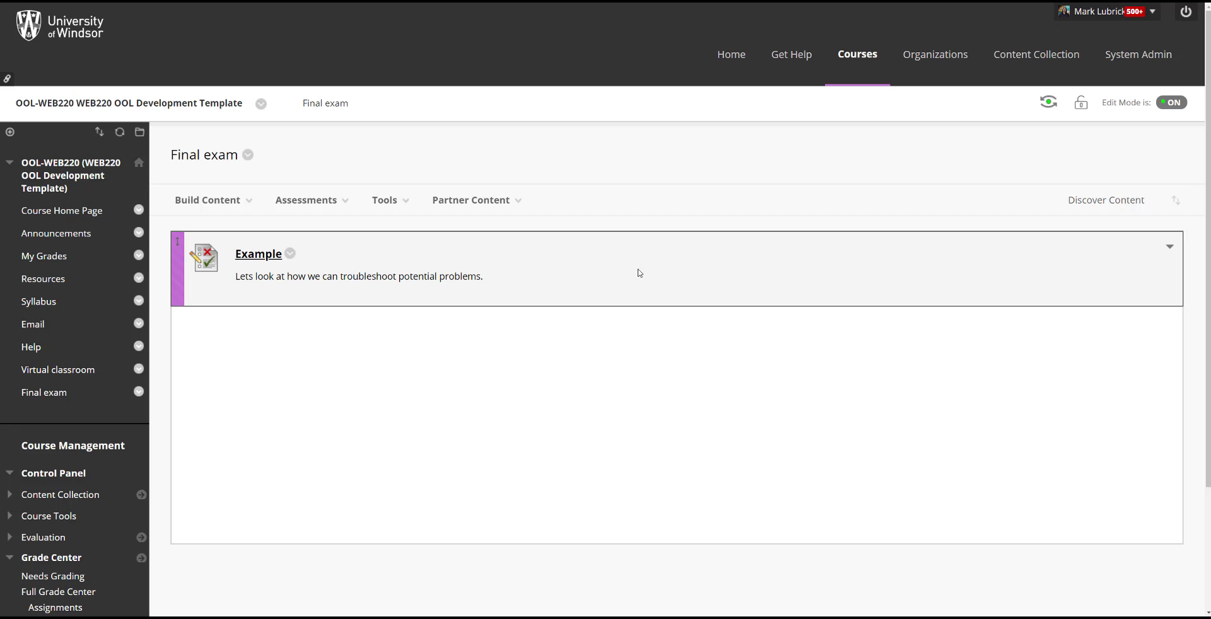
mouse_move(210, 270)
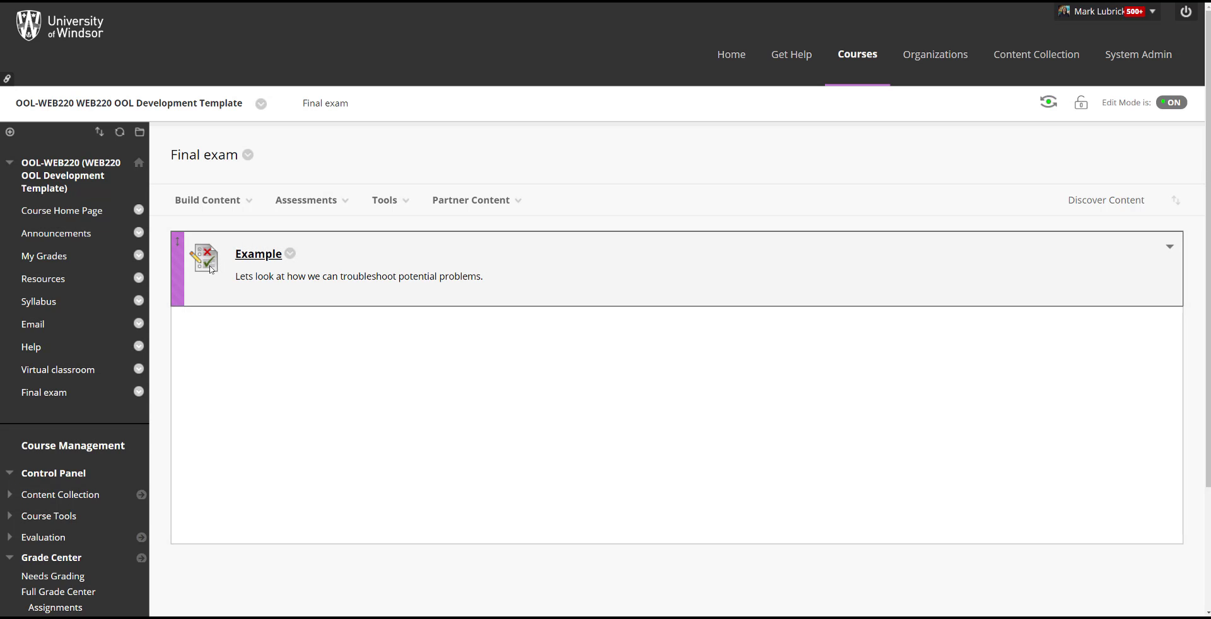
mouse_move(401, 323)
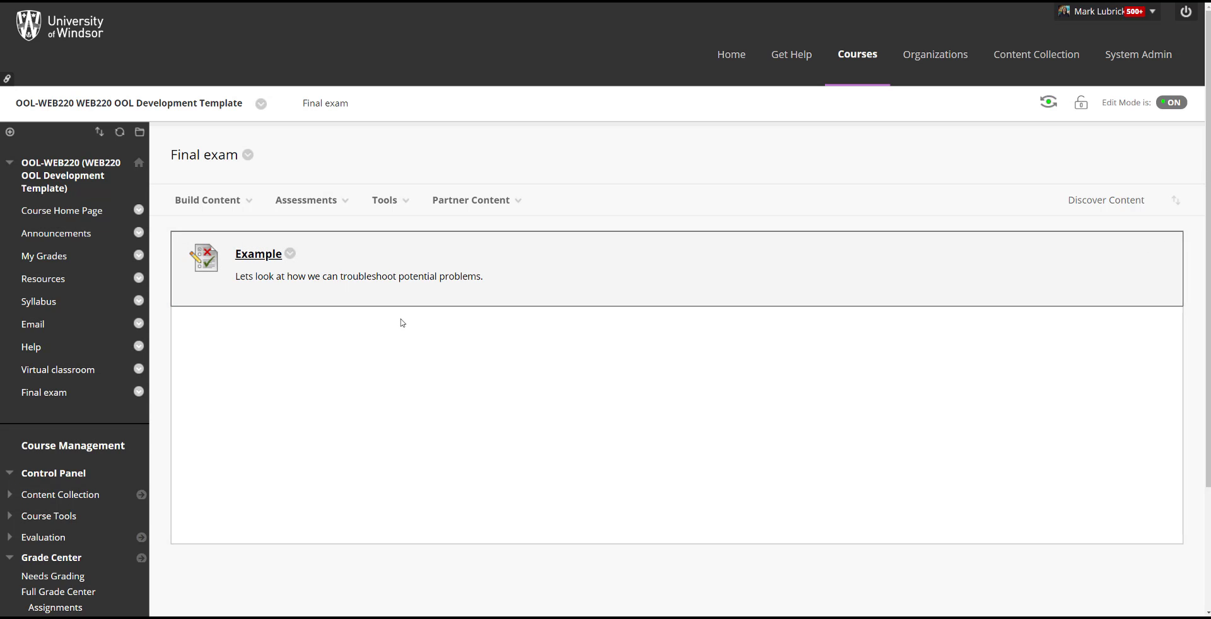
mouse_move(391, 324)
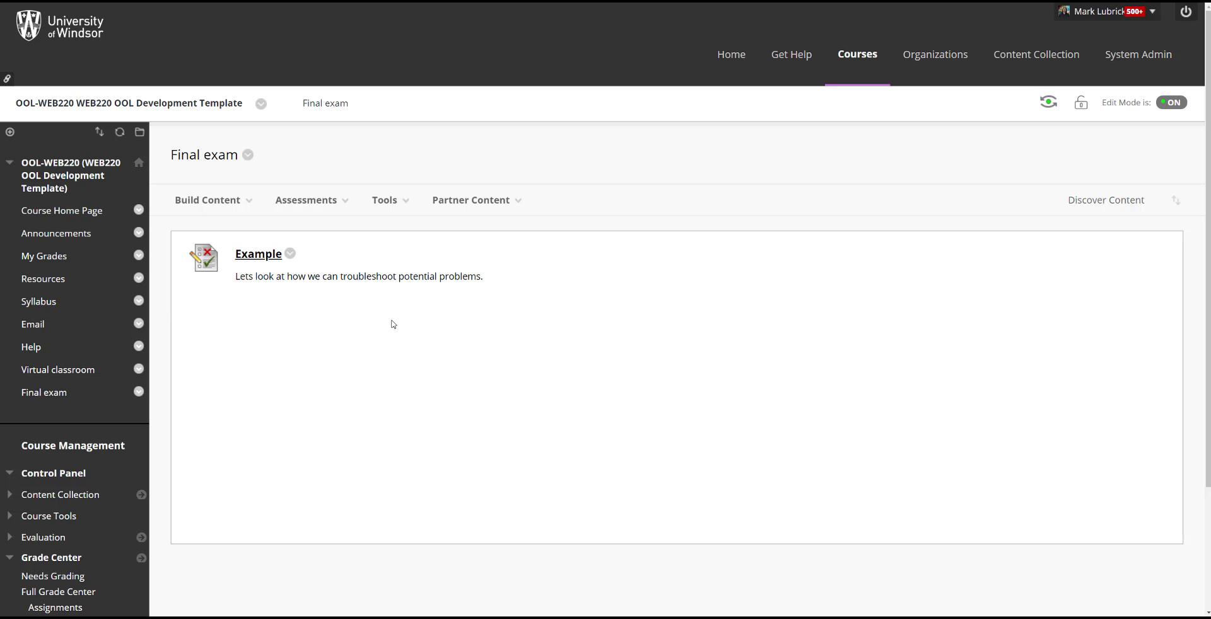
mouse_move(423, 328)
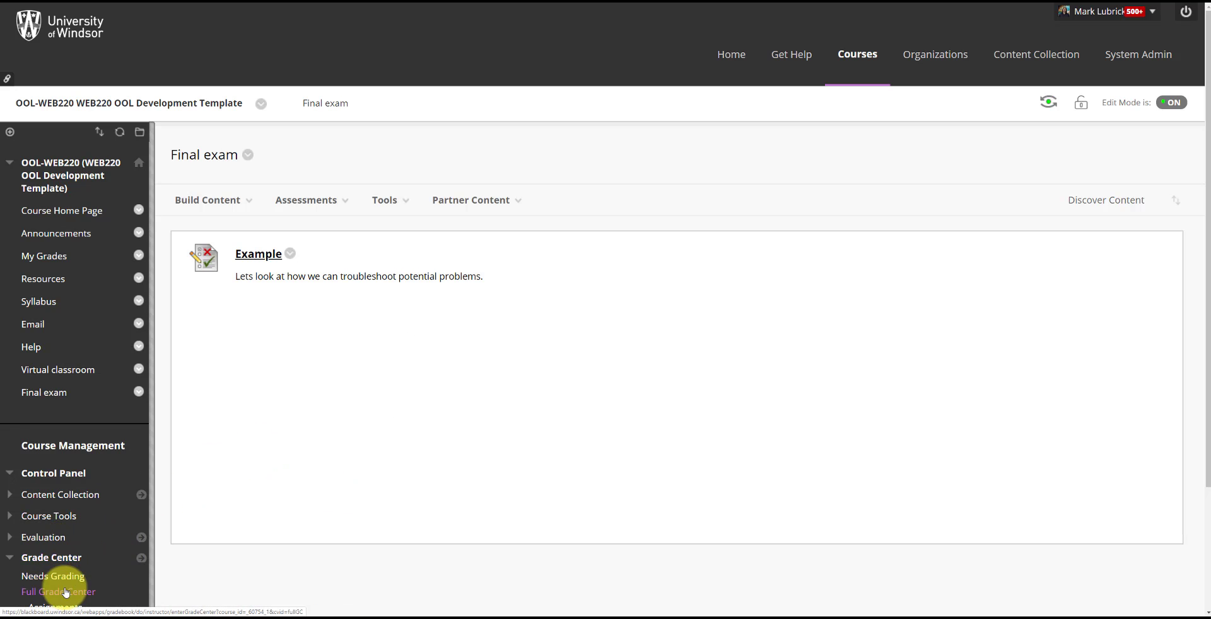
Step: Go to the Full Grade Center and bring up the Example cell's attempt menu
click(58, 591)
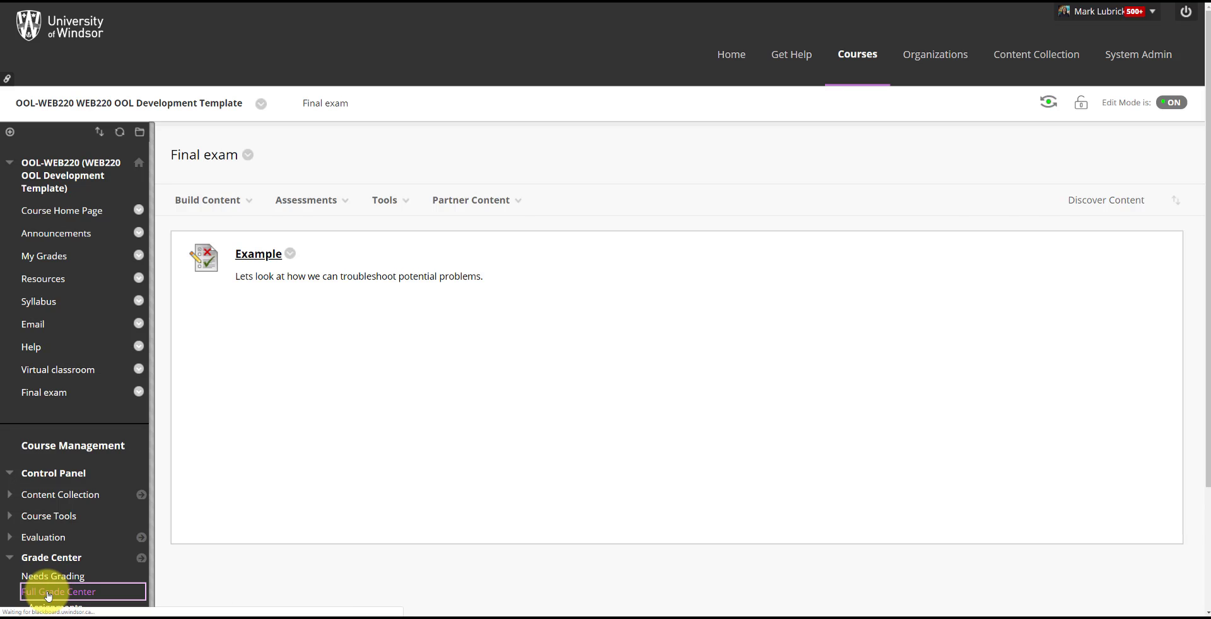
click(58, 591)
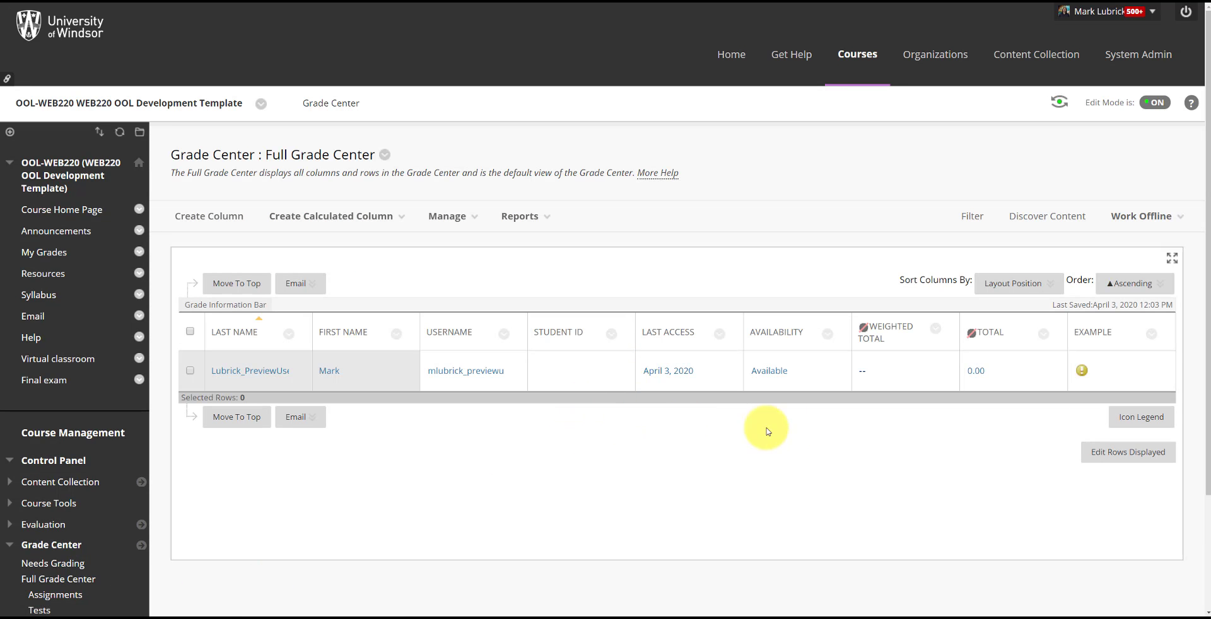
mouse_move(1162, 386)
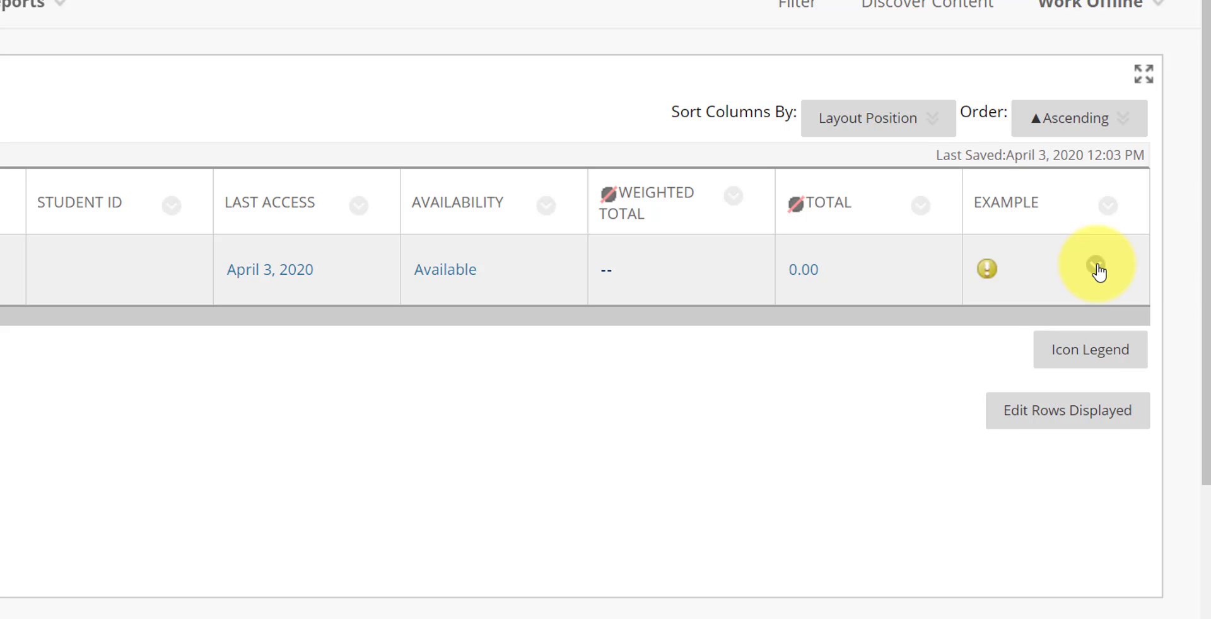
click(1096, 269)
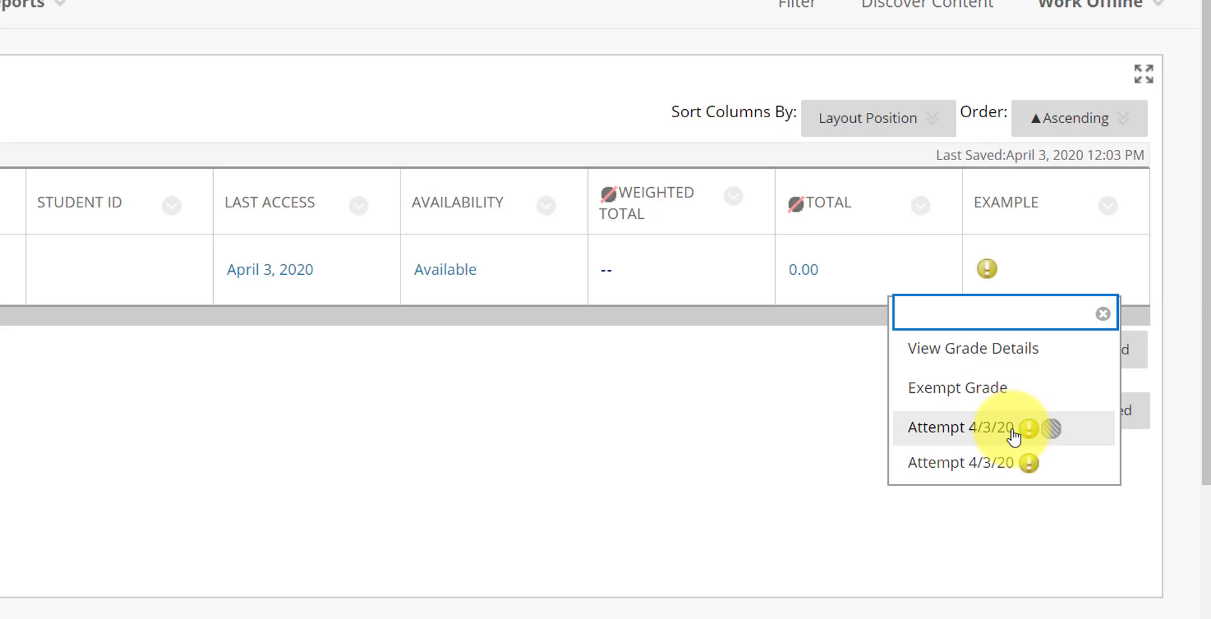
mouse_move(1026, 428)
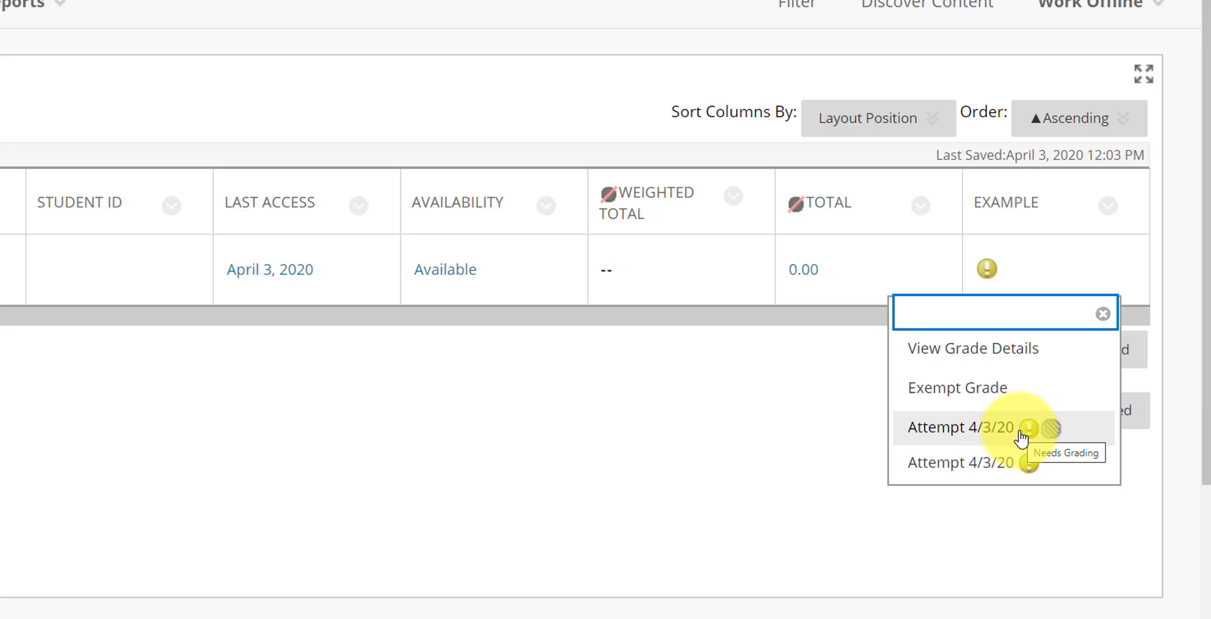
mouse_move(971, 467)
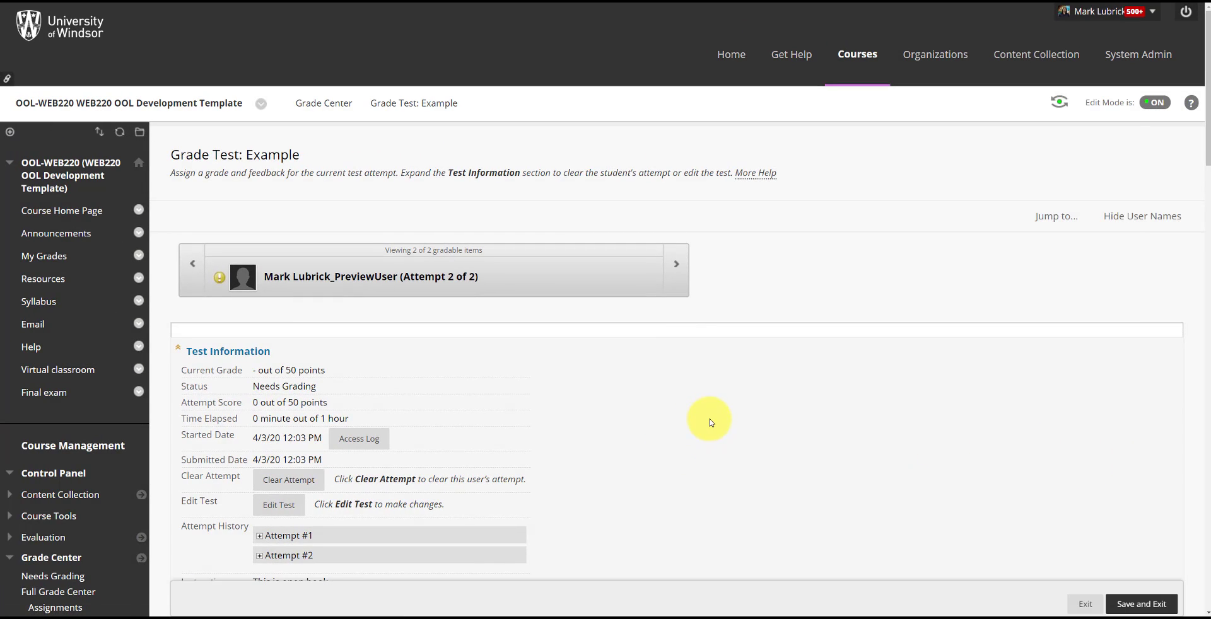
scroll(down, 3)
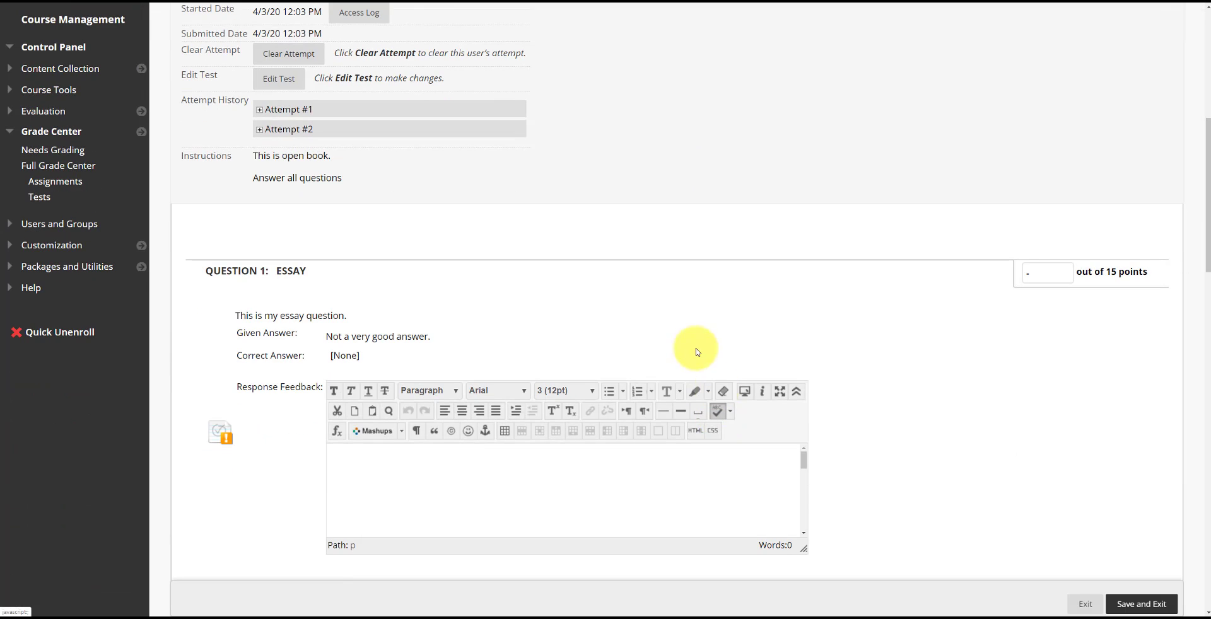
mouse_move(436, 338)
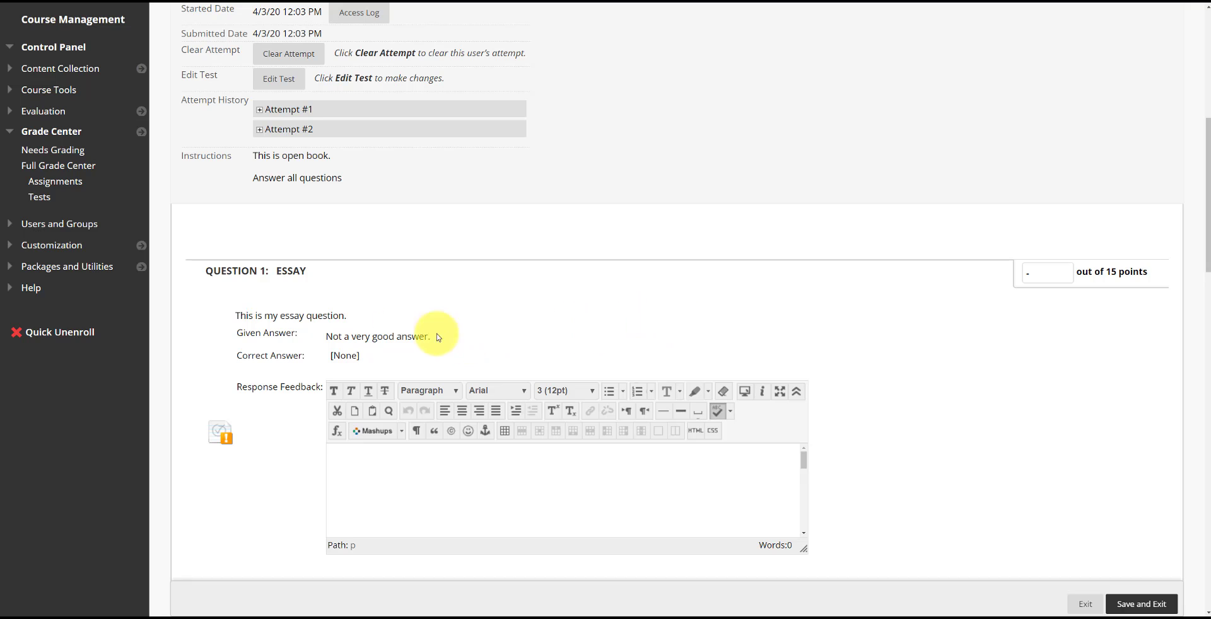
scroll(down, 3)
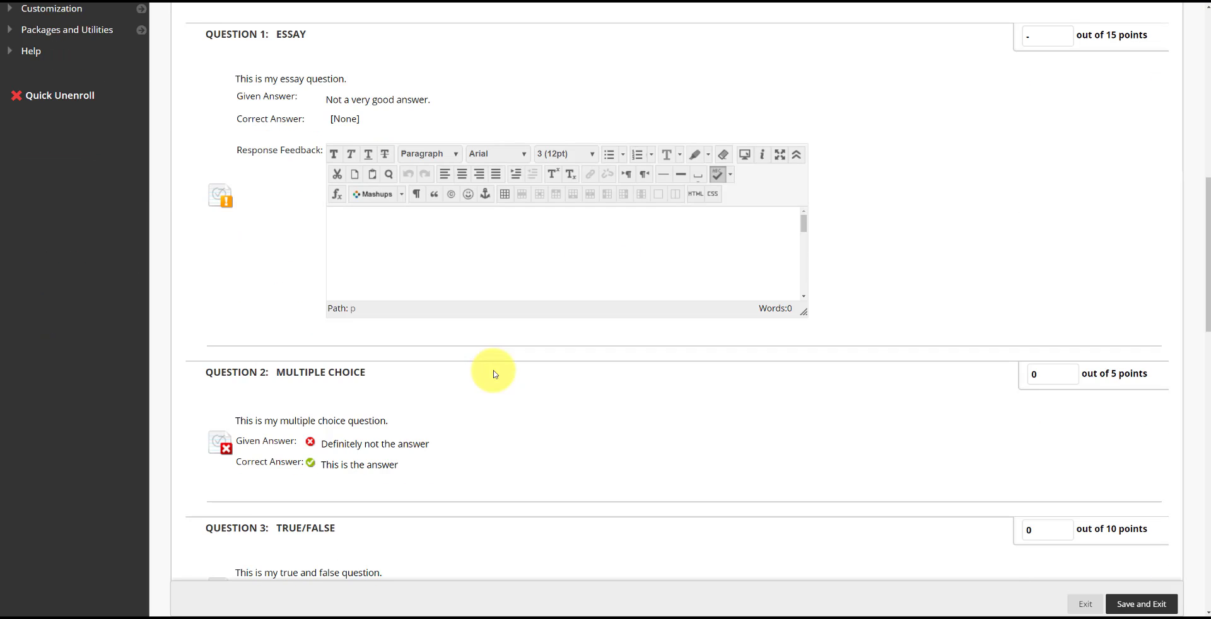
scroll(down, 3)
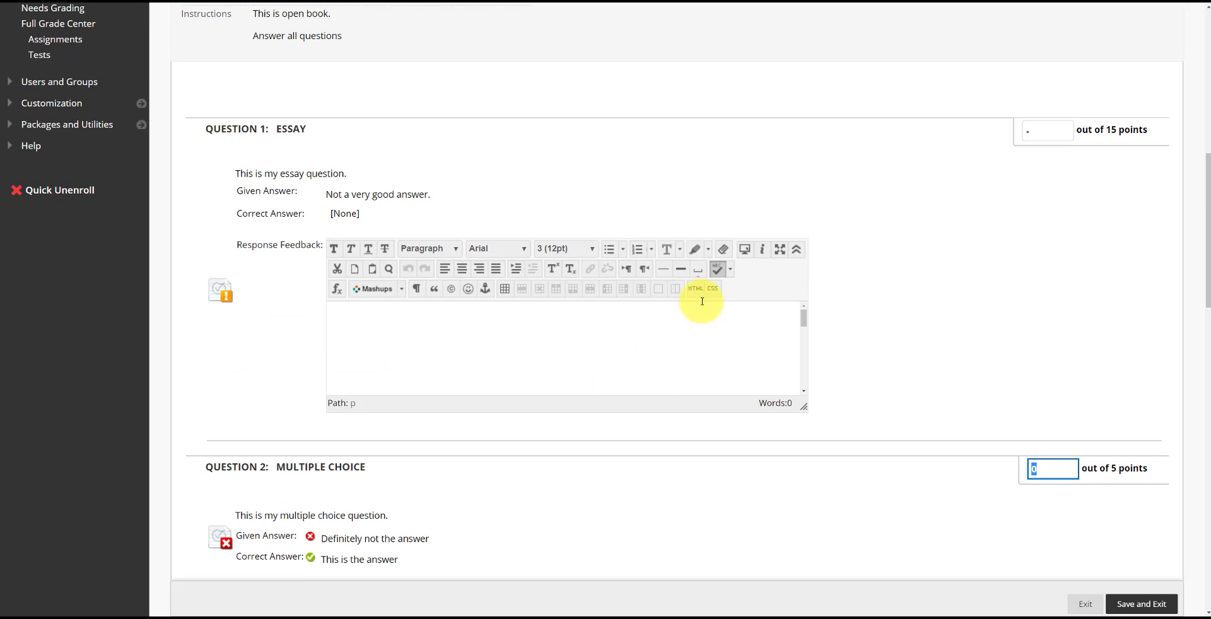
click(1047, 130)
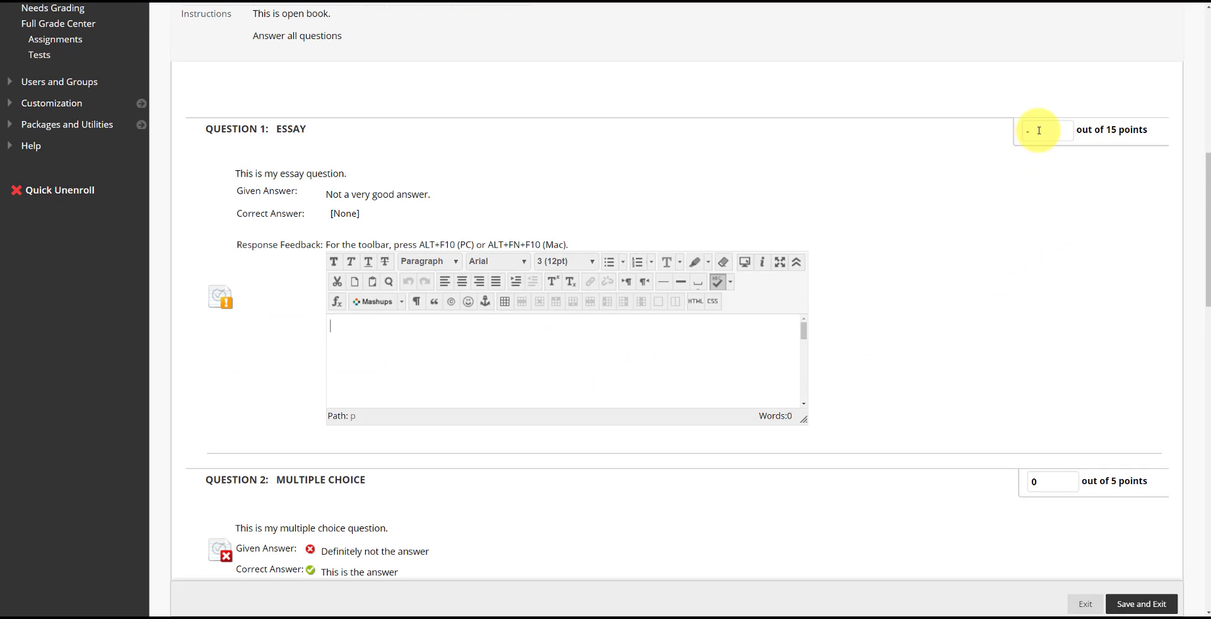
scroll(up, 3)
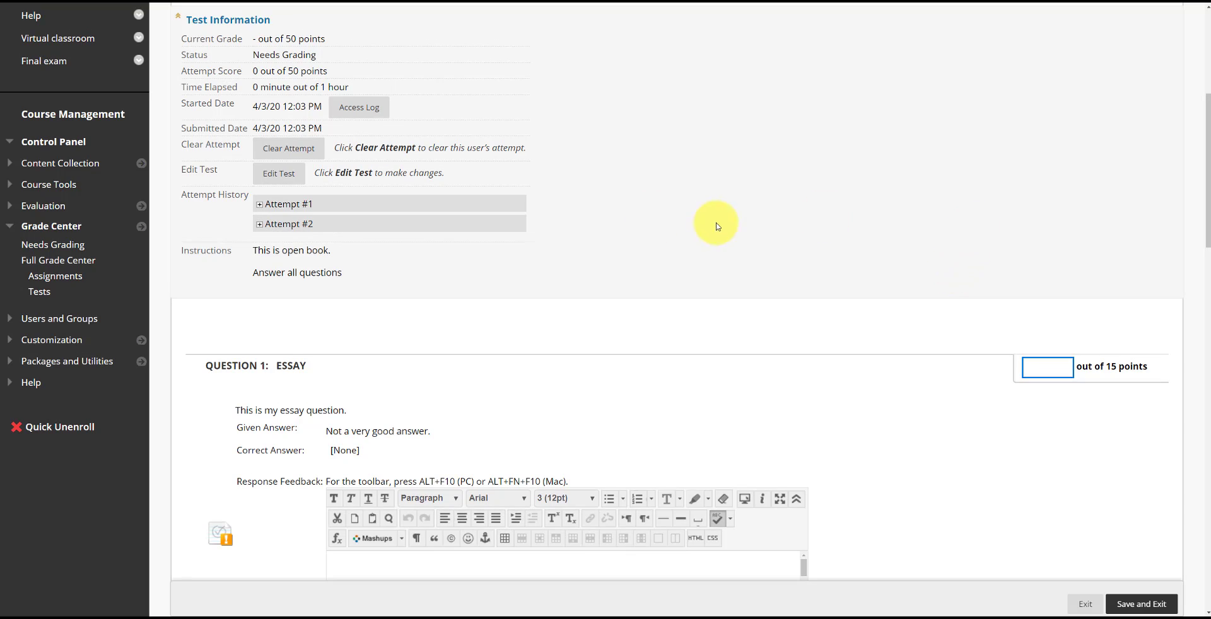
mouse_move(268, 207)
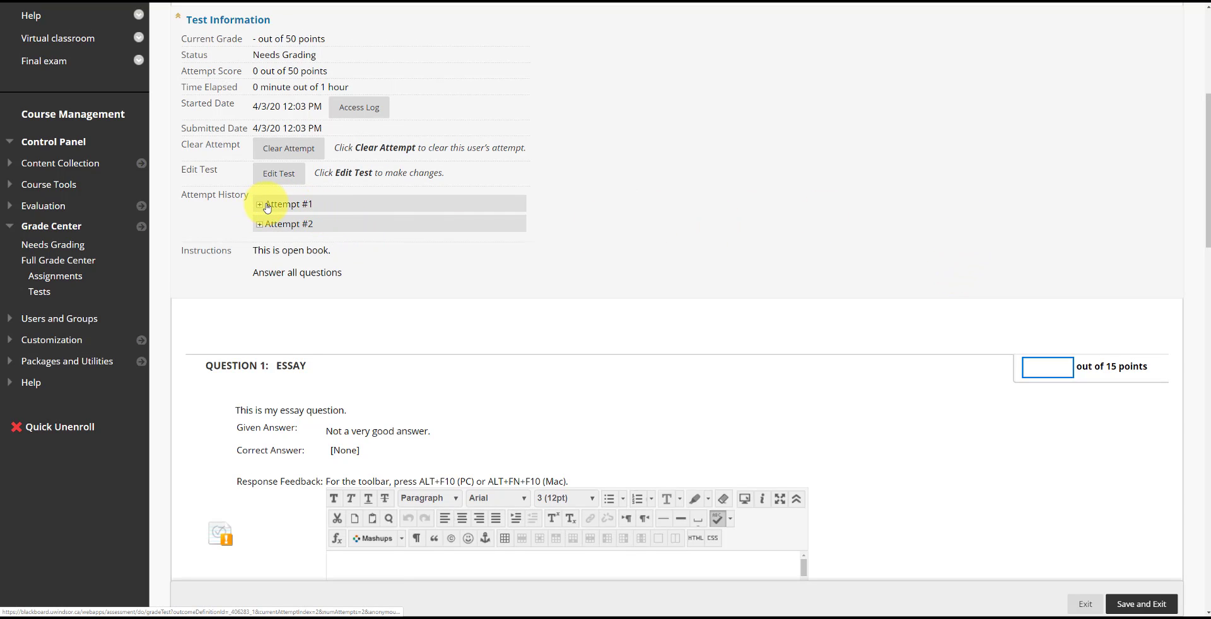
click(261, 204)
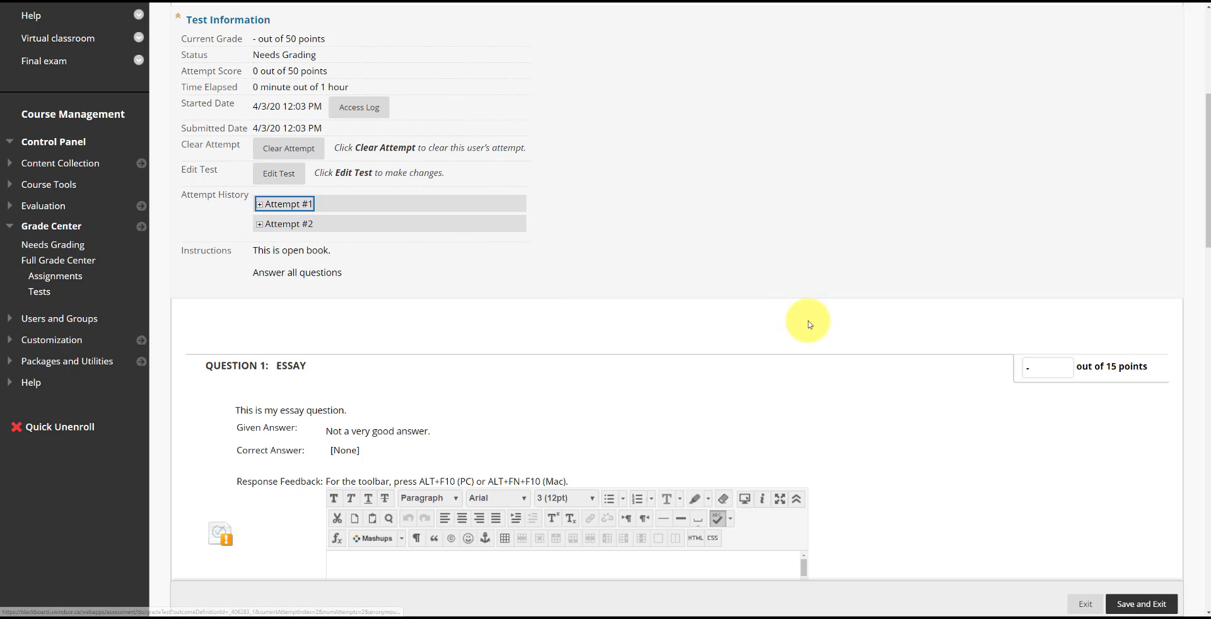
Step: View the access log for attempt 2 of the Example test
scroll(up, 3)
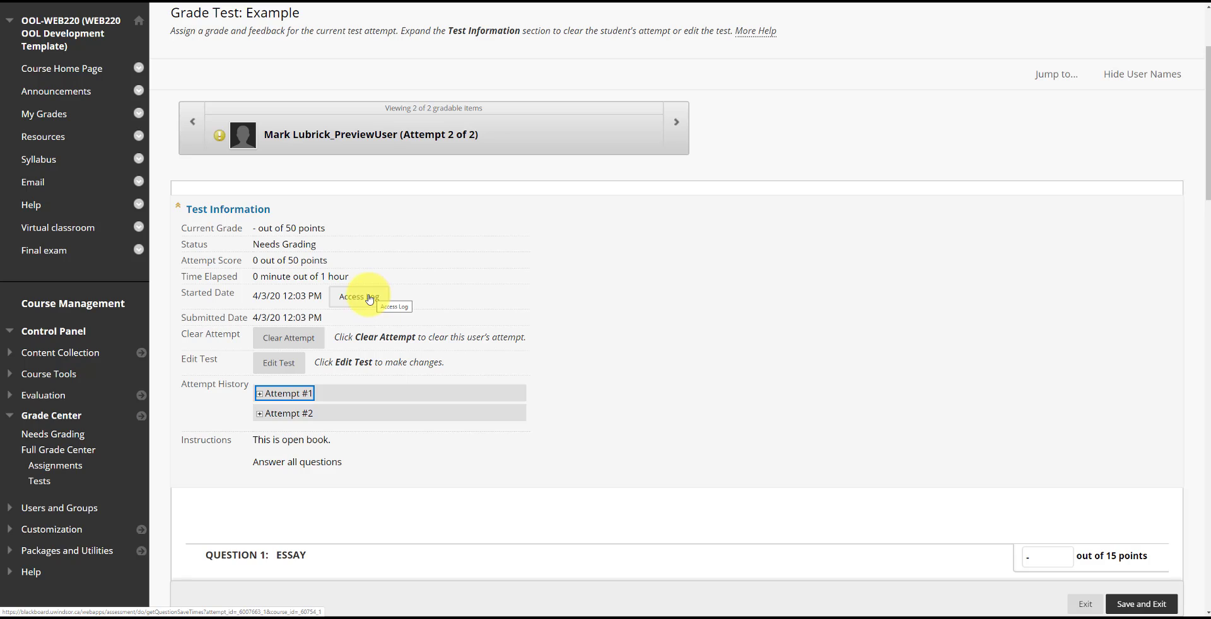
mouse_move(356, 297)
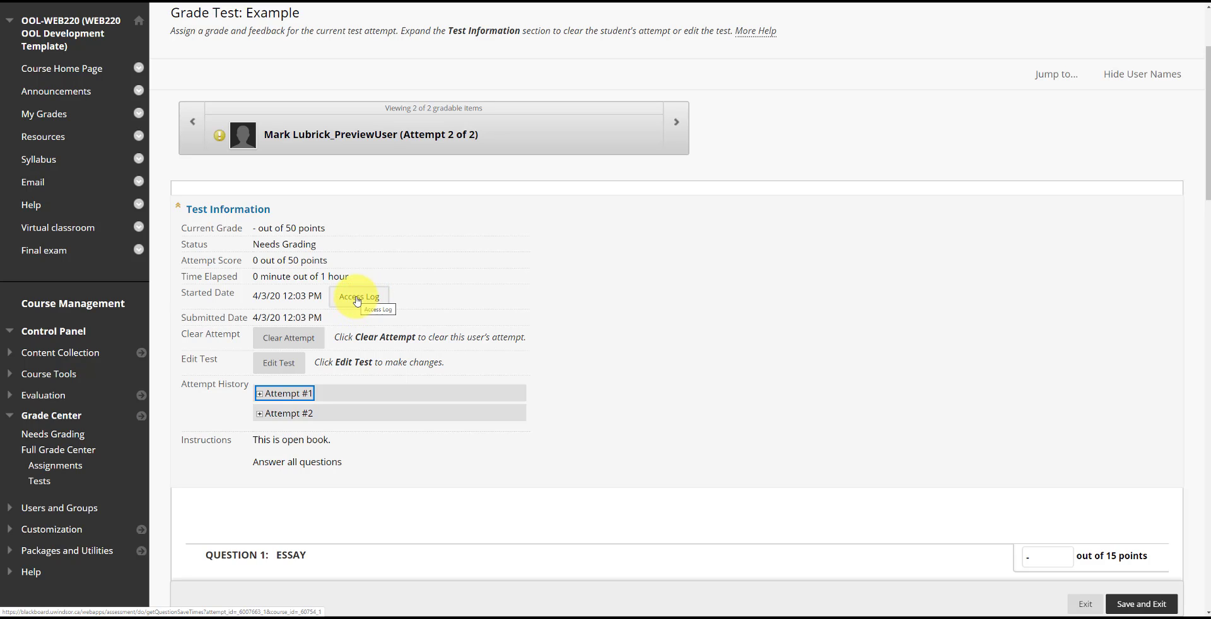
click(357, 296)
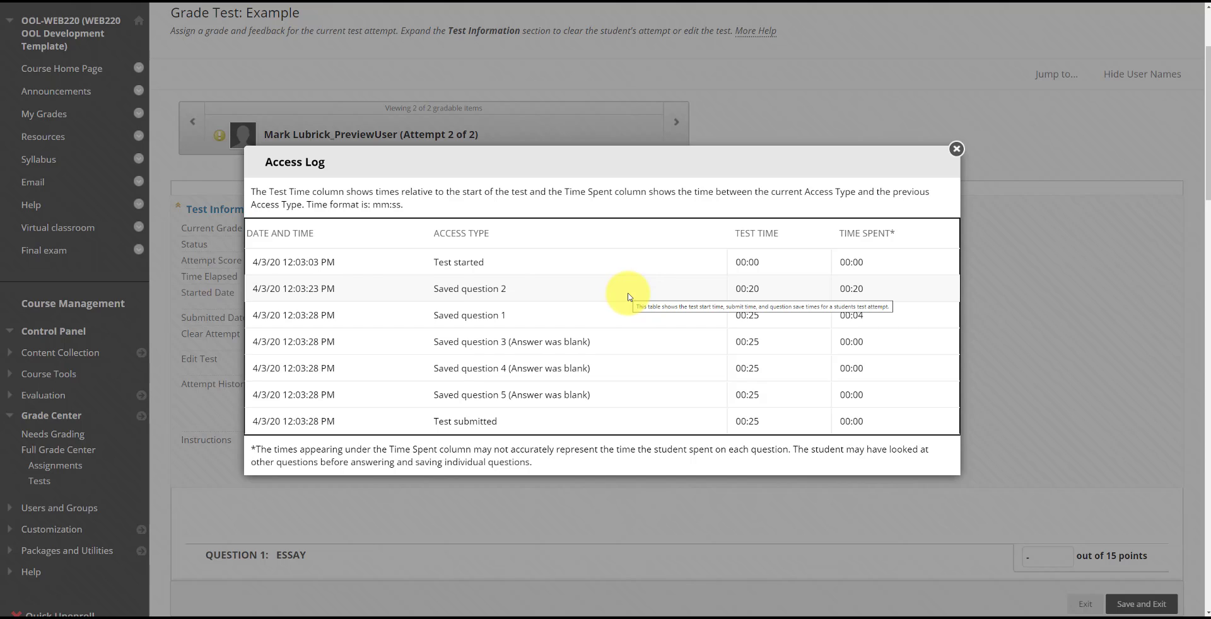
mouse_move(497, 269)
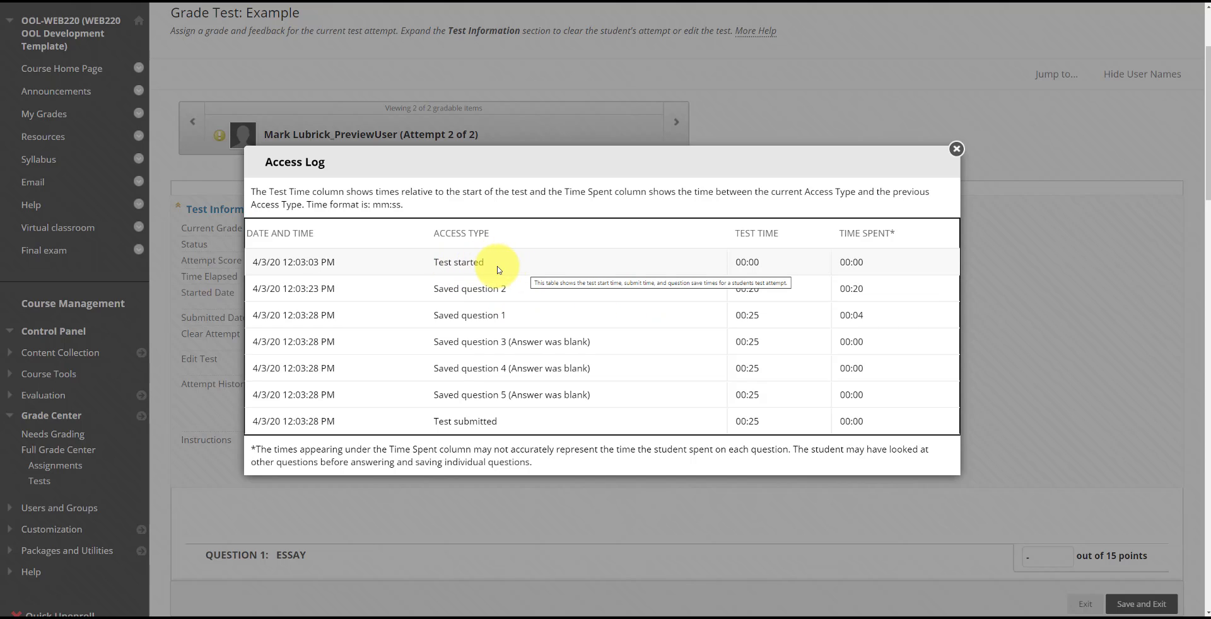
mouse_move(678, 295)
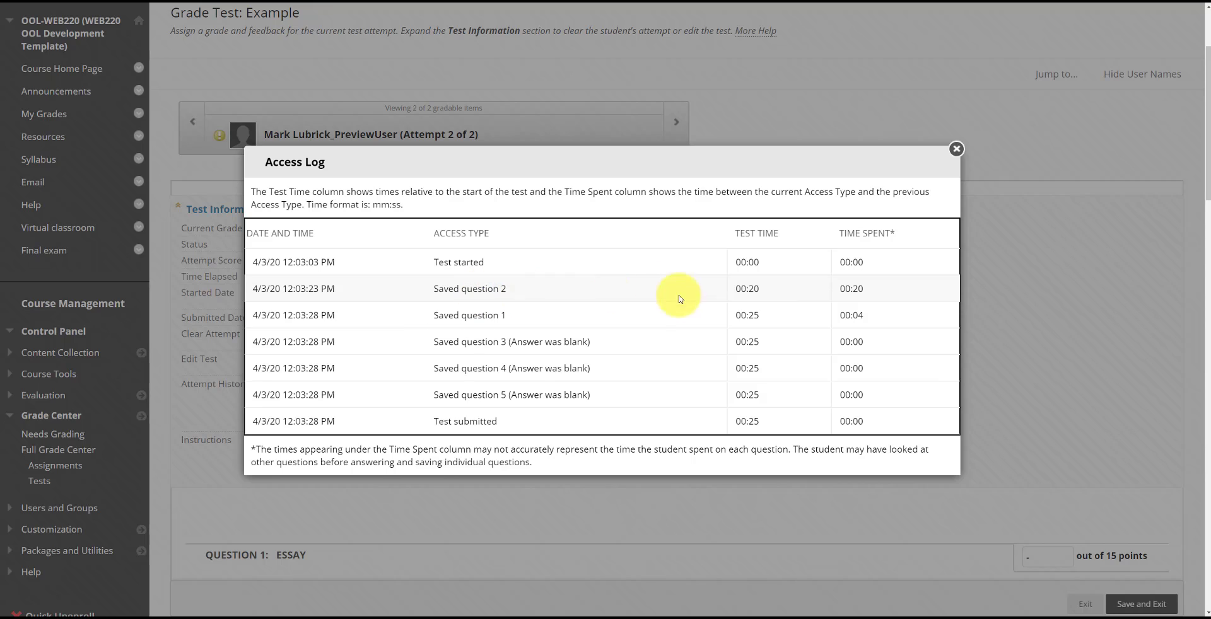
mouse_move(785, 291)
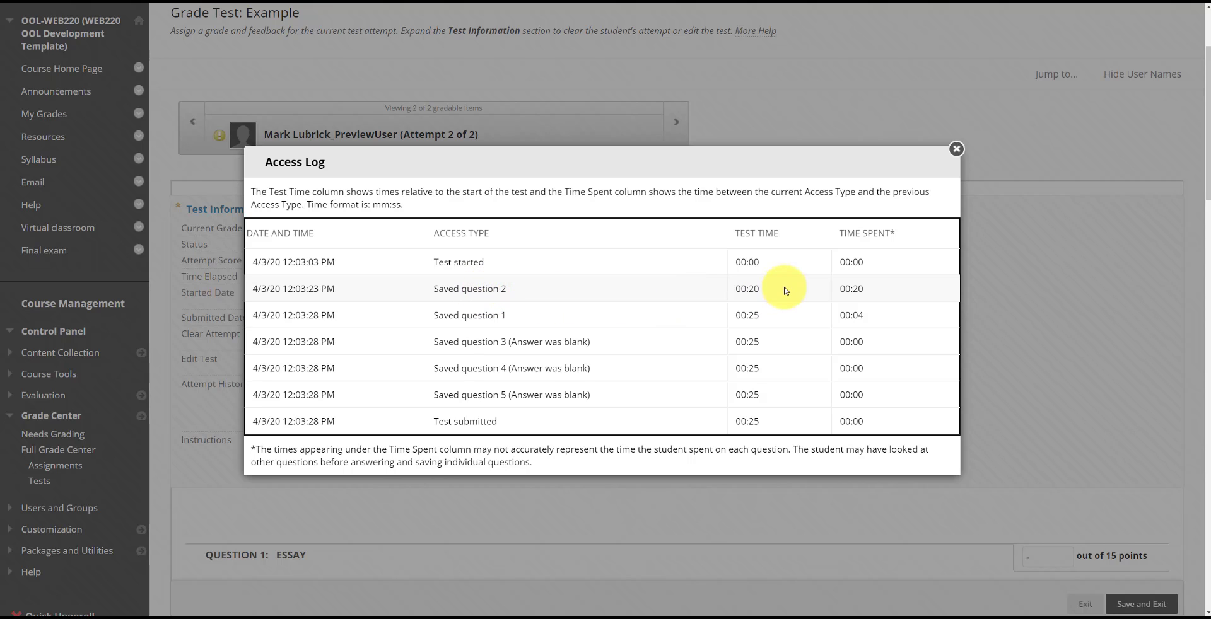
mouse_move(825, 311)
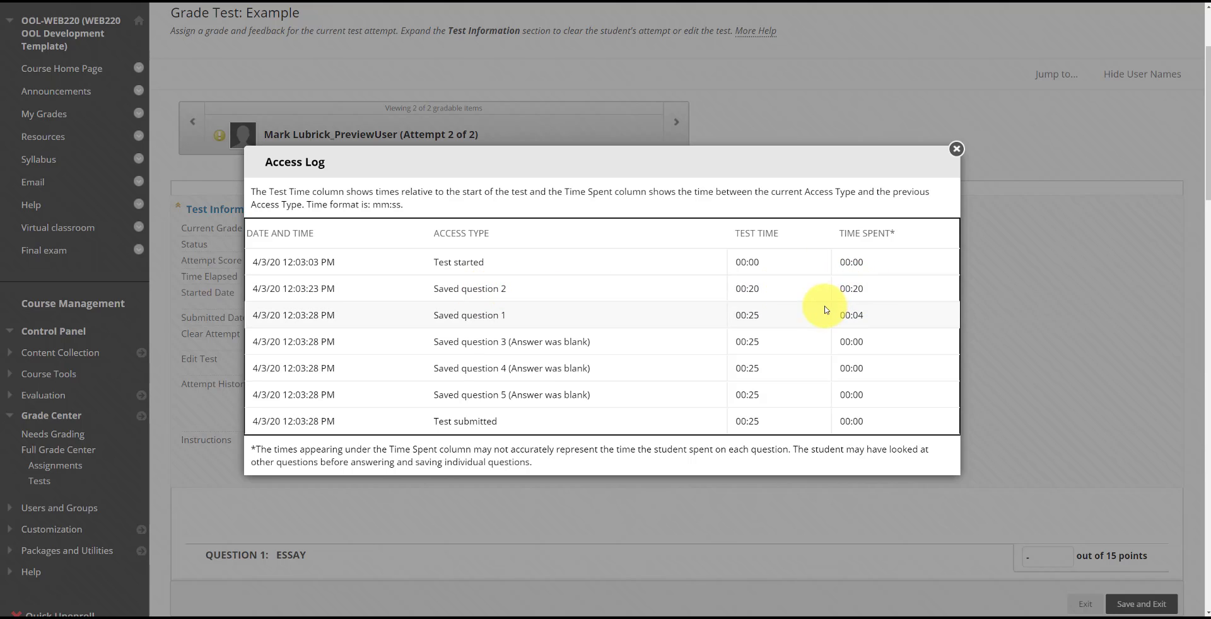
mouse_move(626, 345)
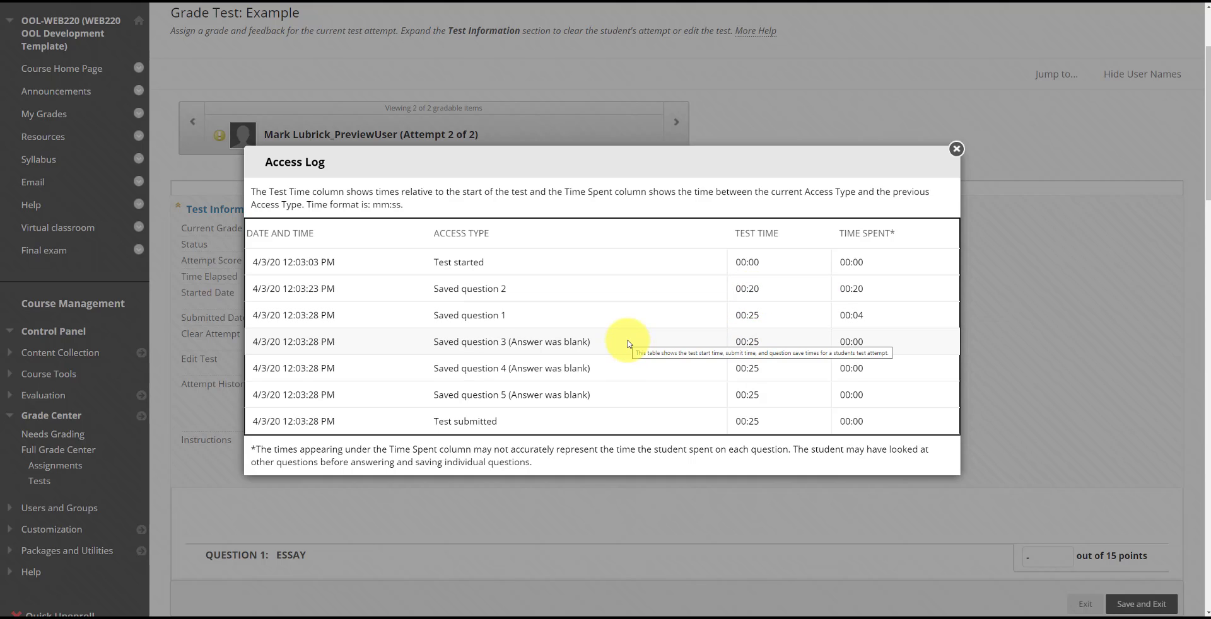
mouse_move(591, 319)
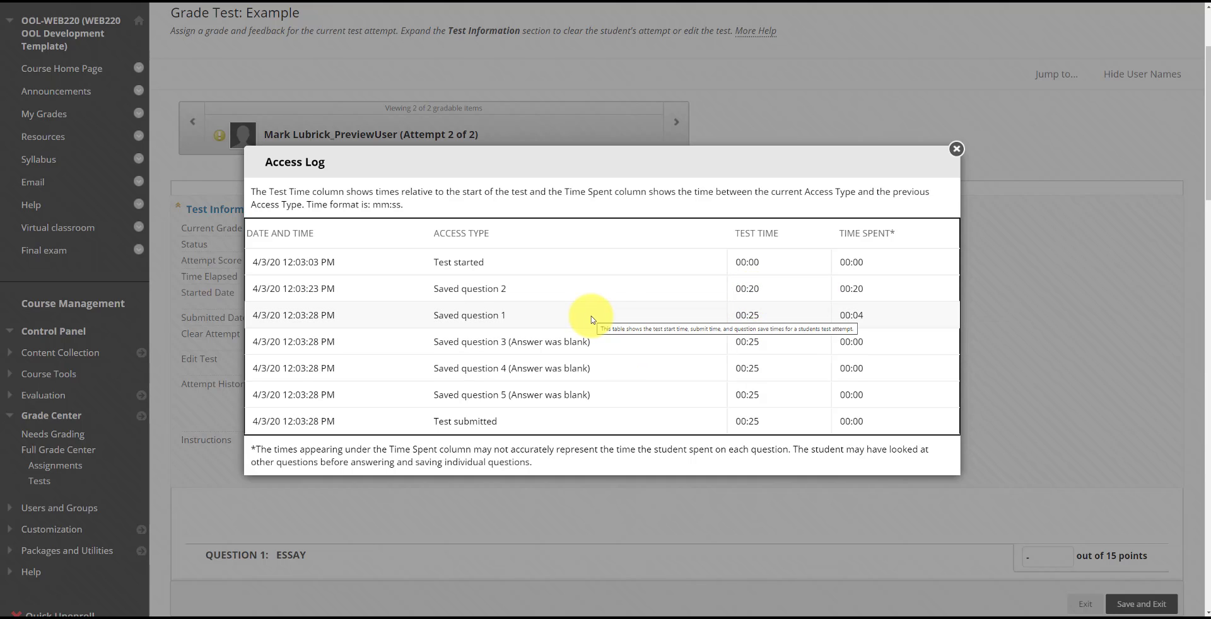
mouse_move(309, 315)
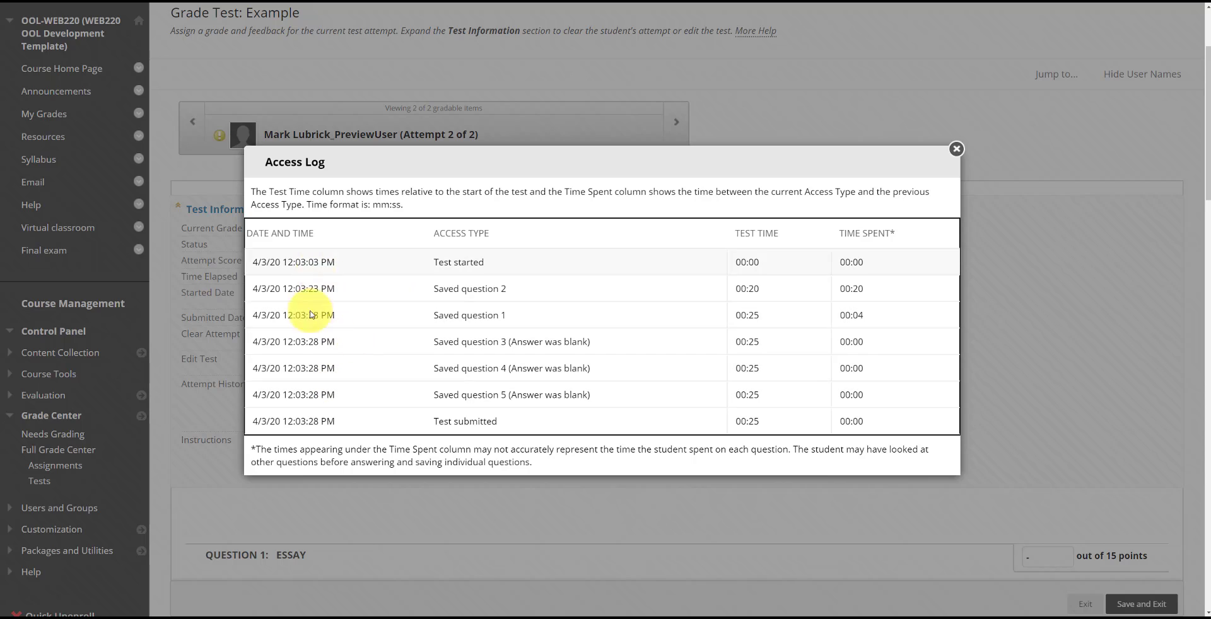
mouse_move(361, 345)
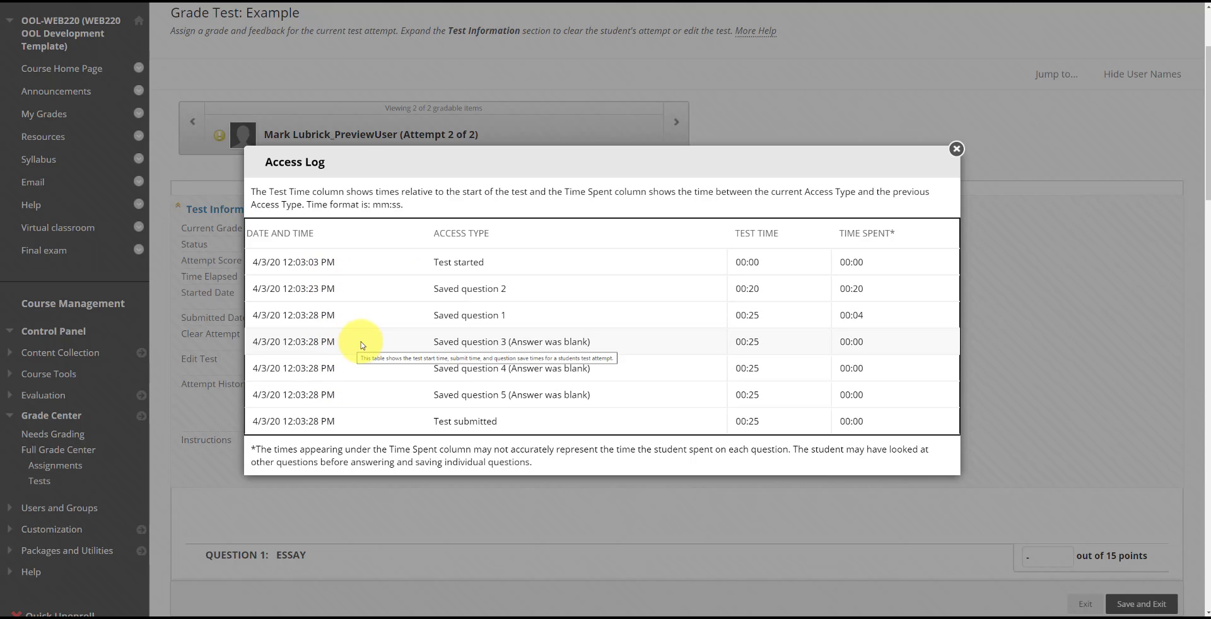
mouse_move(716, 415)
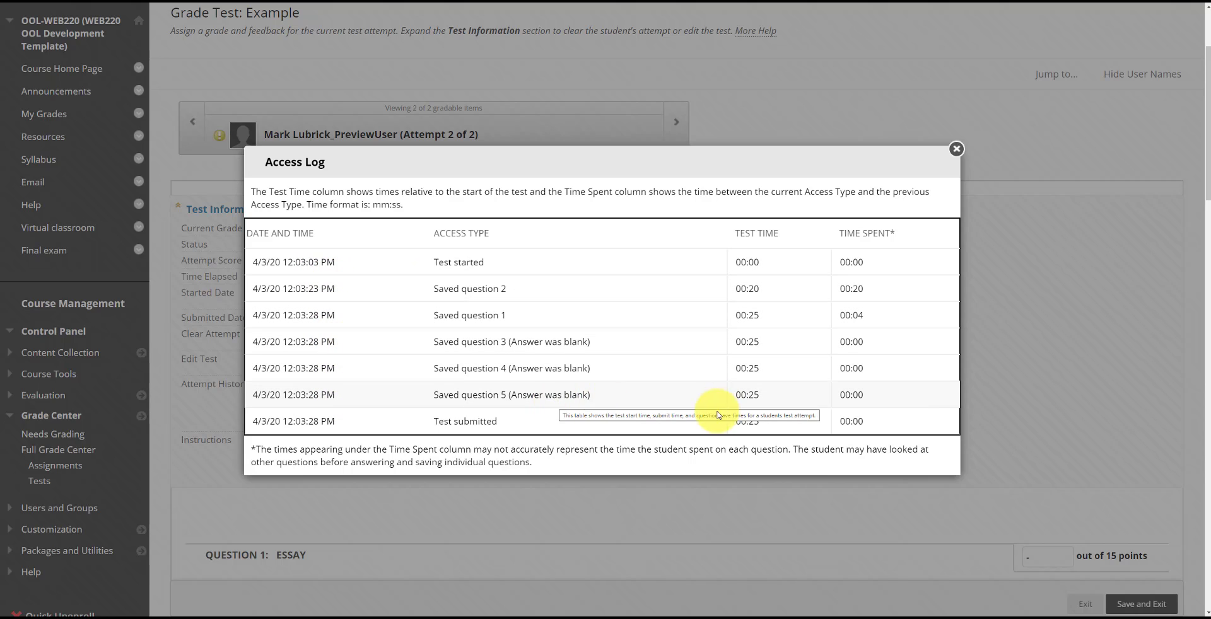
mouse_move(963, 170)
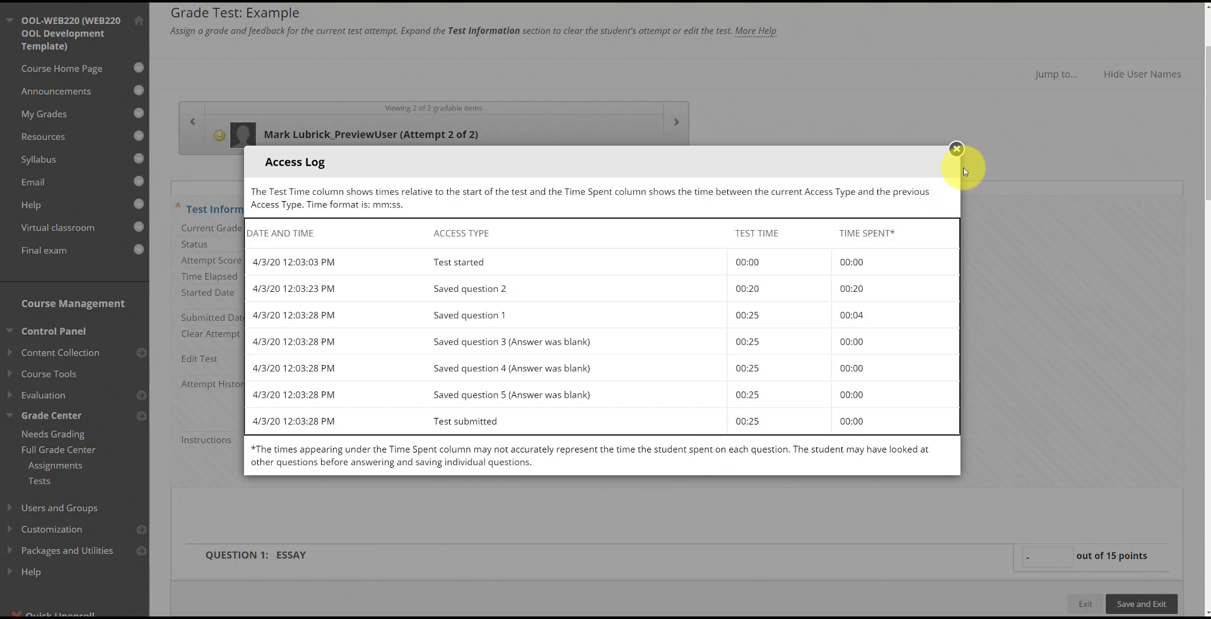
Step: Close the access log to return to the Grade Test page
click(956, 149)
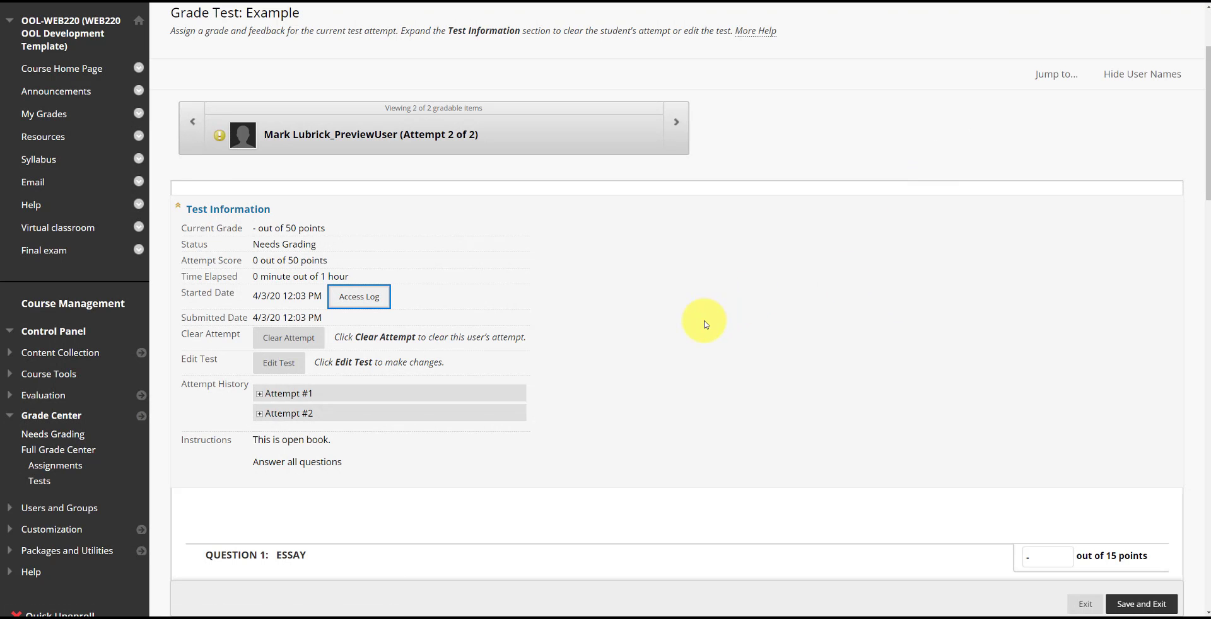
mouse_move(402, 333)
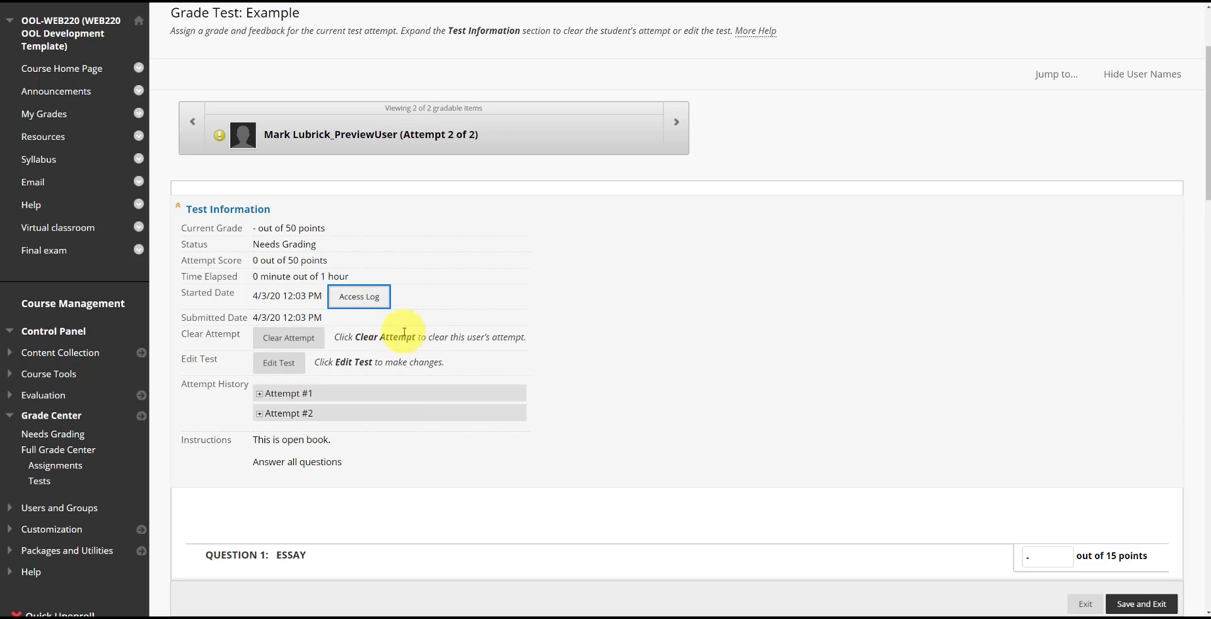
mouse_move(321, 349)
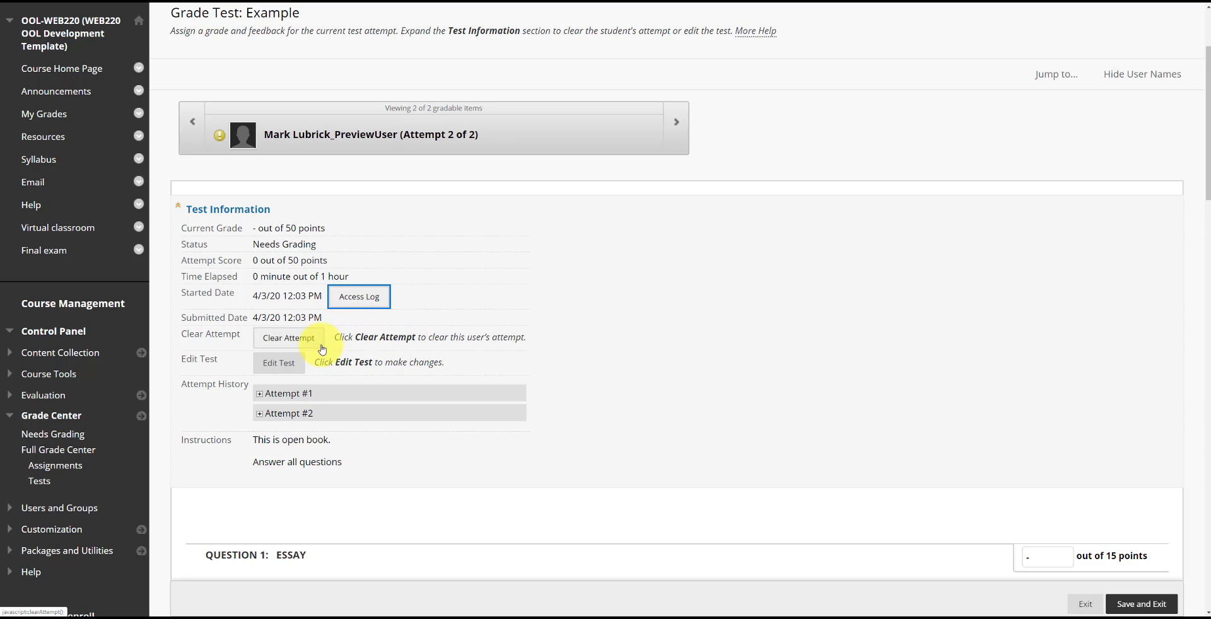
mouse_move(408, 328)
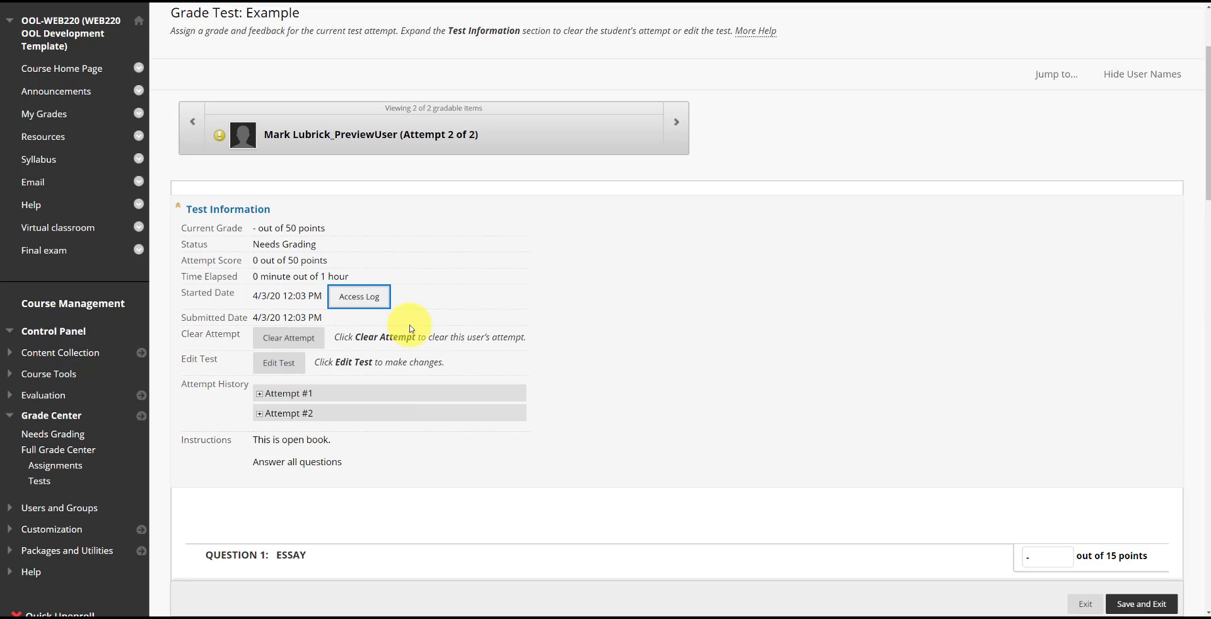
mouse_move(429, 302)
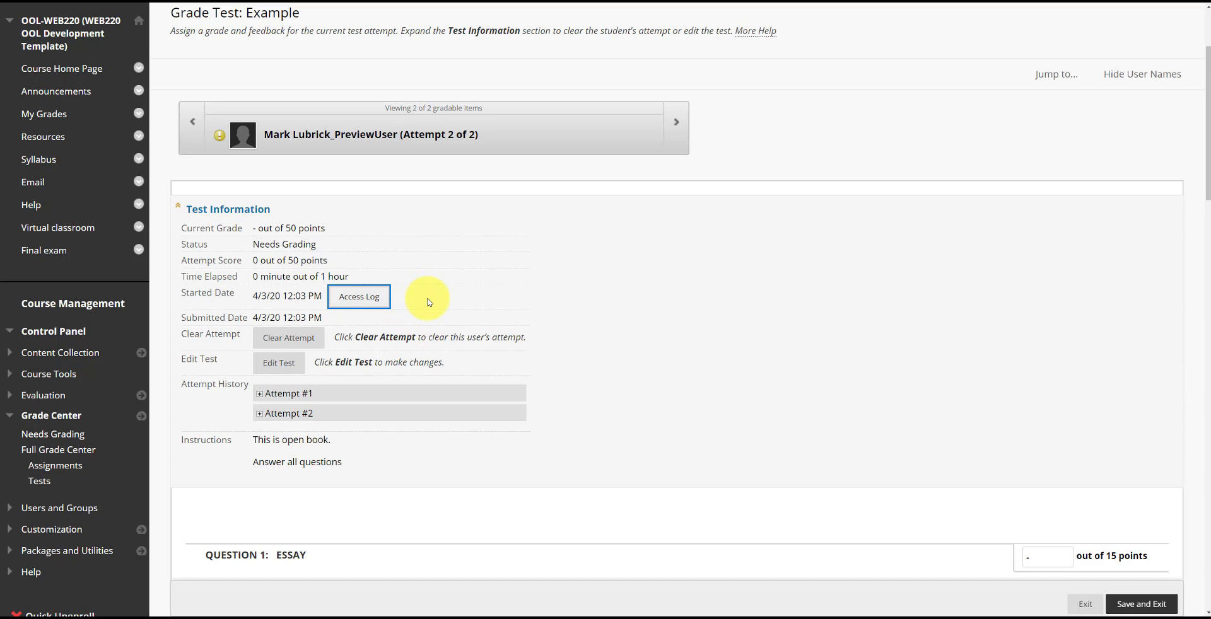
mouse_move(499, 348)
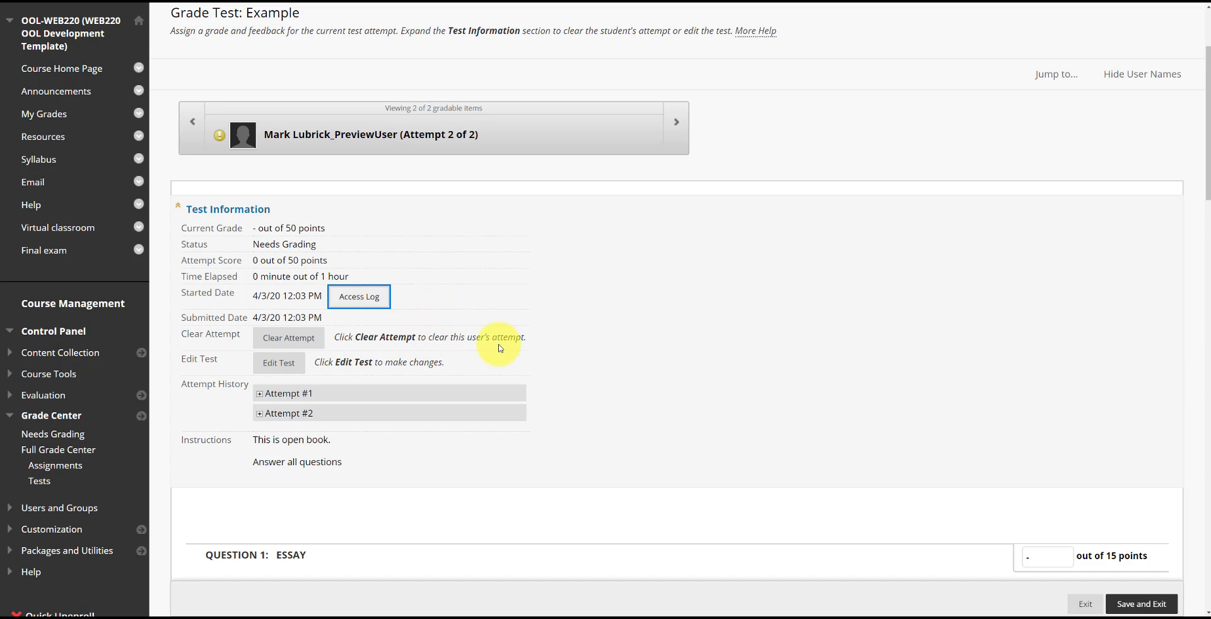
mouse_move(497, 332)
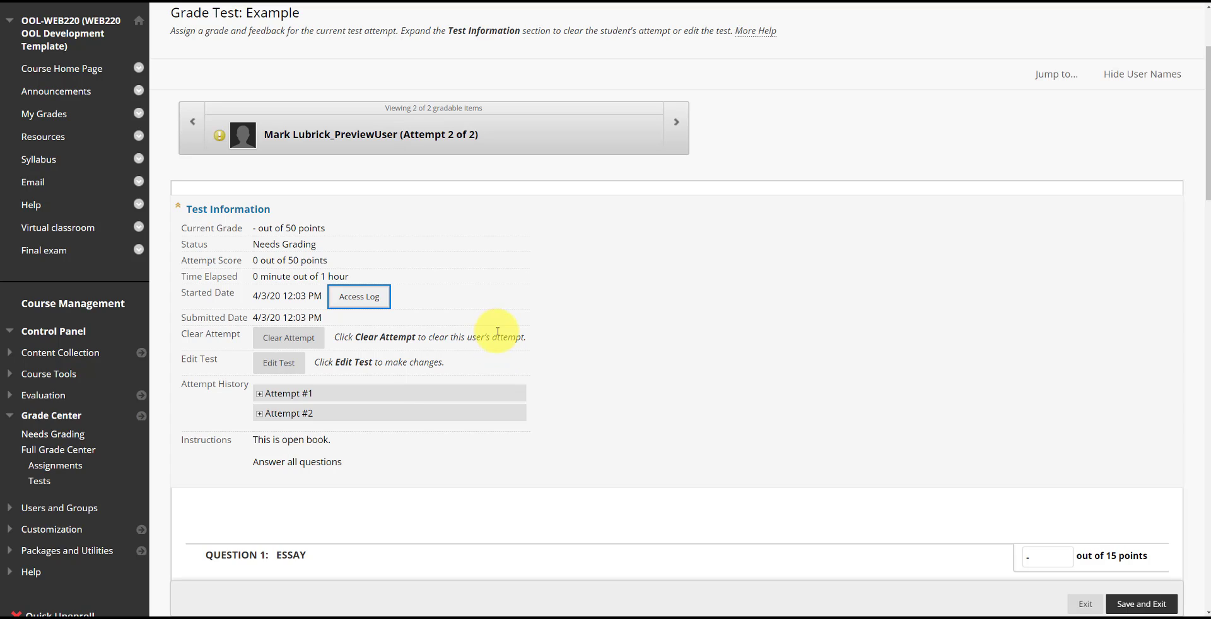
mouse_move(451, 305)
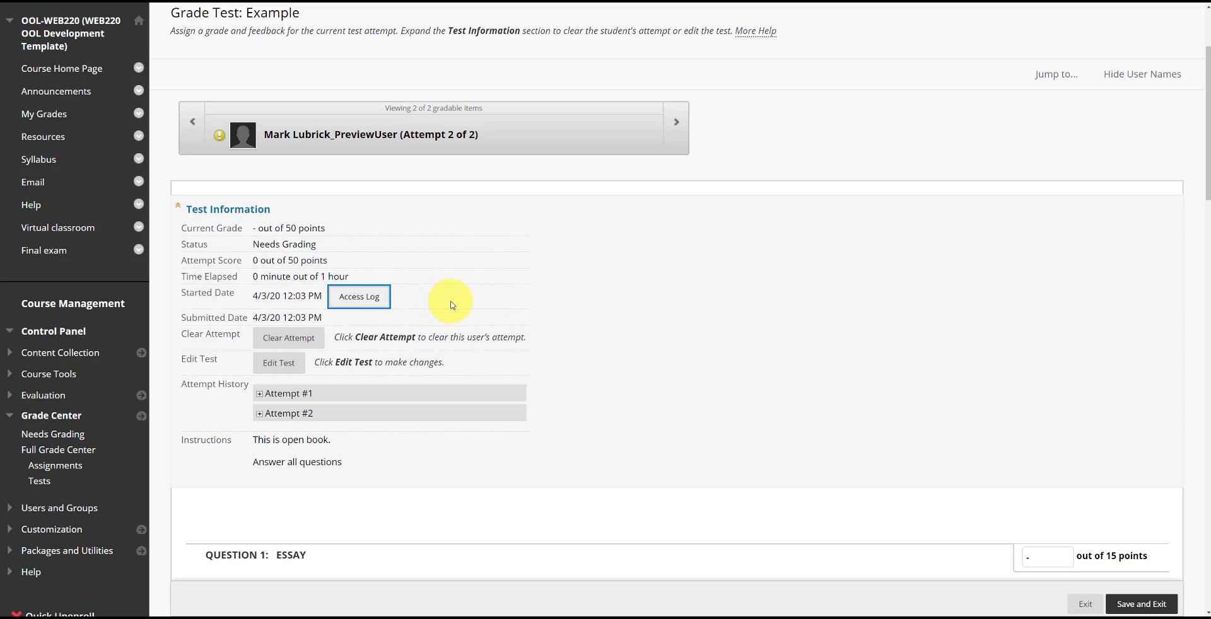
mouse_move(488, 319)
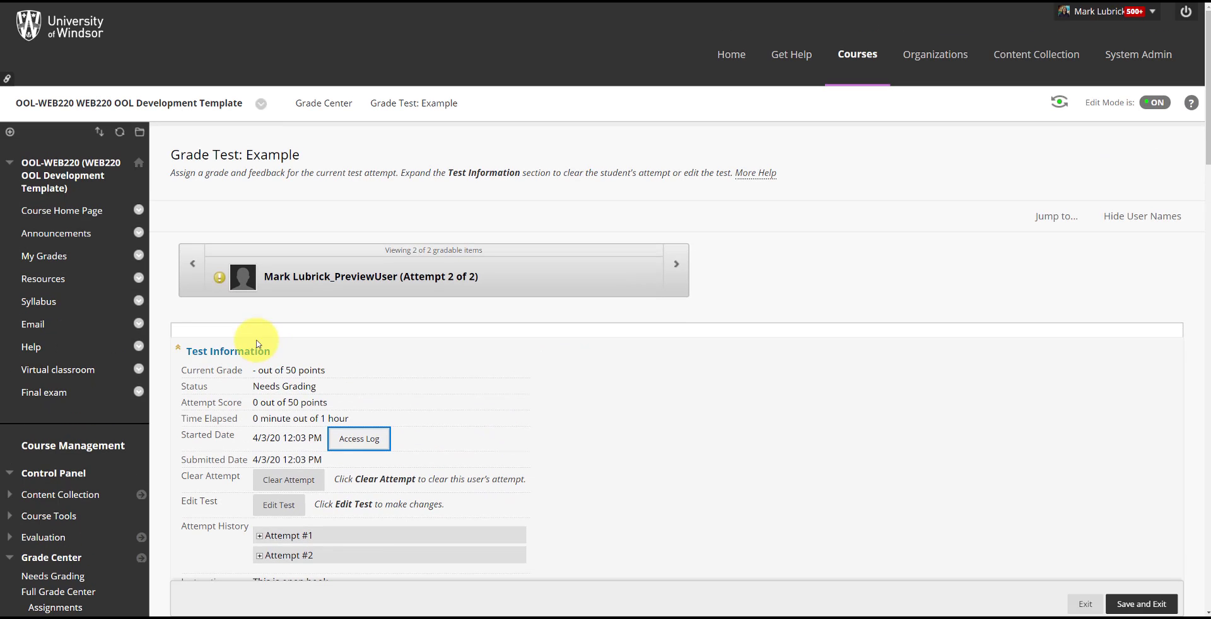
mouse_move(43, 392)
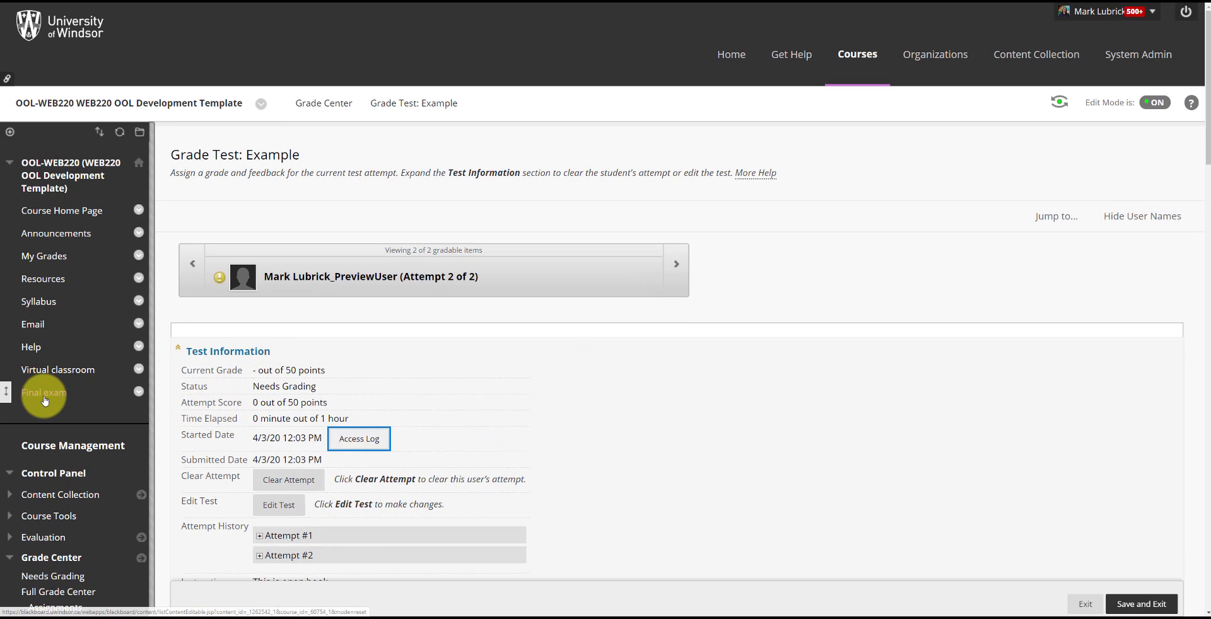
Step: Go to the Final exam area and show the Example test's actions menu
click(44, 392)
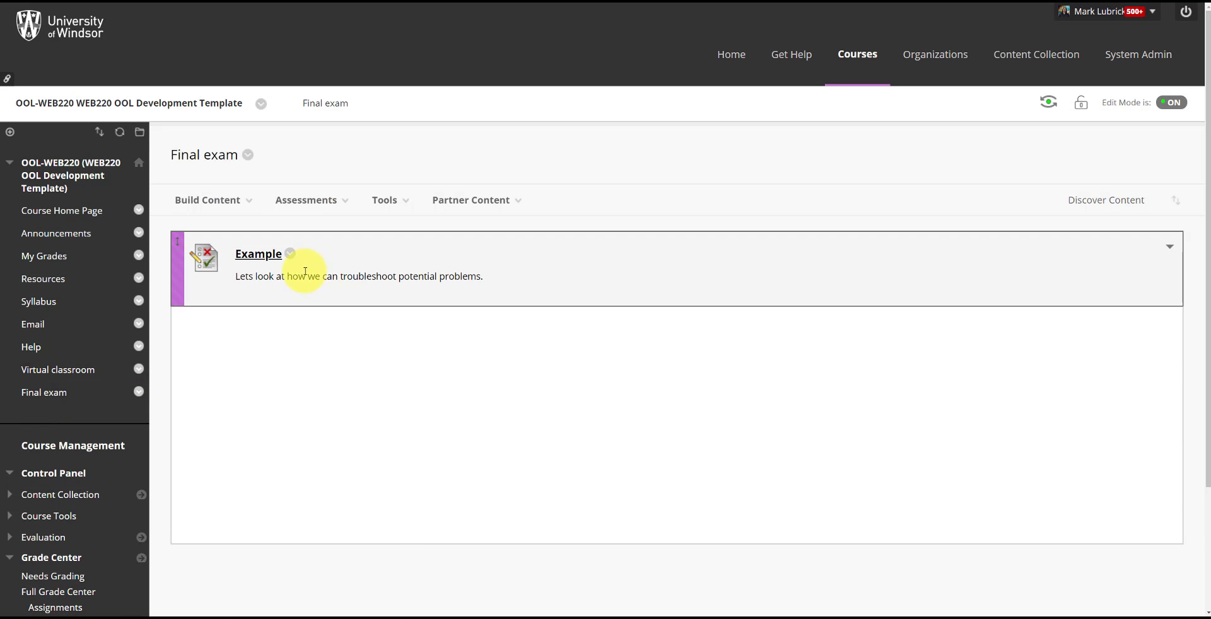
mouse_move(290, 255)
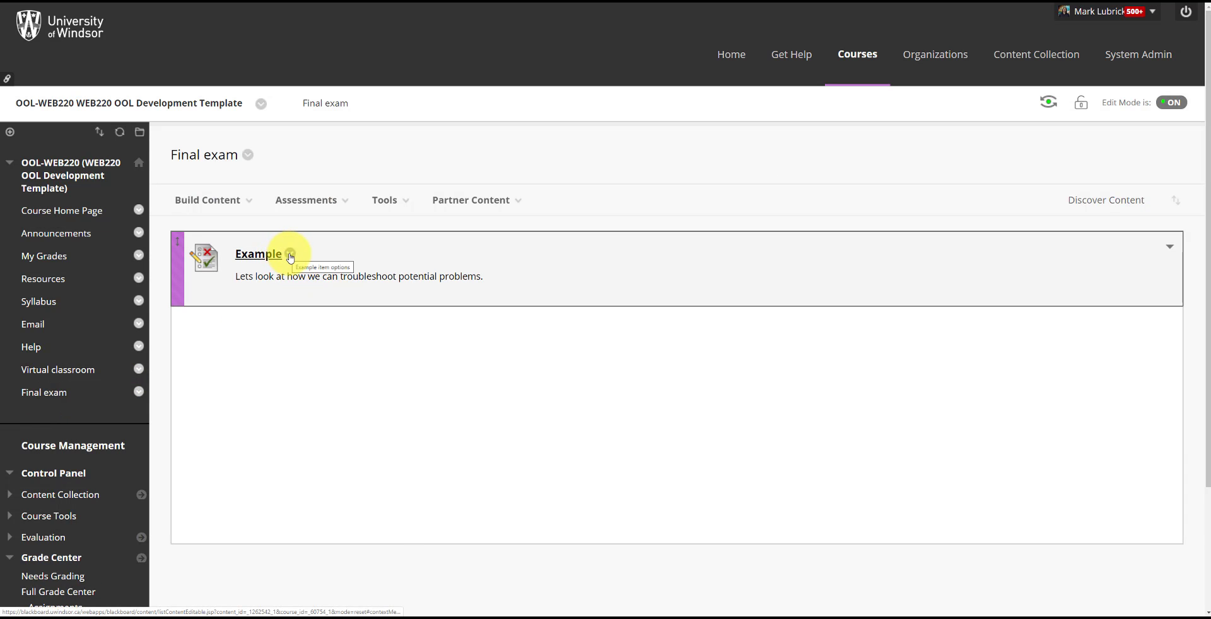
click(290, 255)
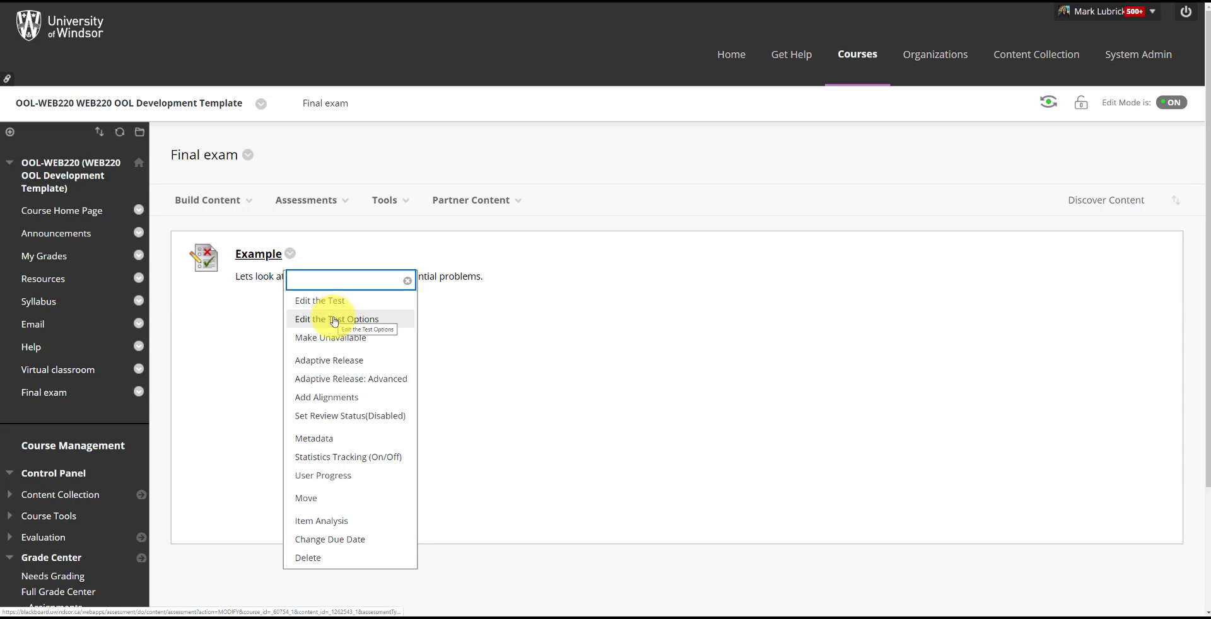
Step: Enter Edit the Test Options for Example and reach the Test Availability Exceptions section
click(335, 319)
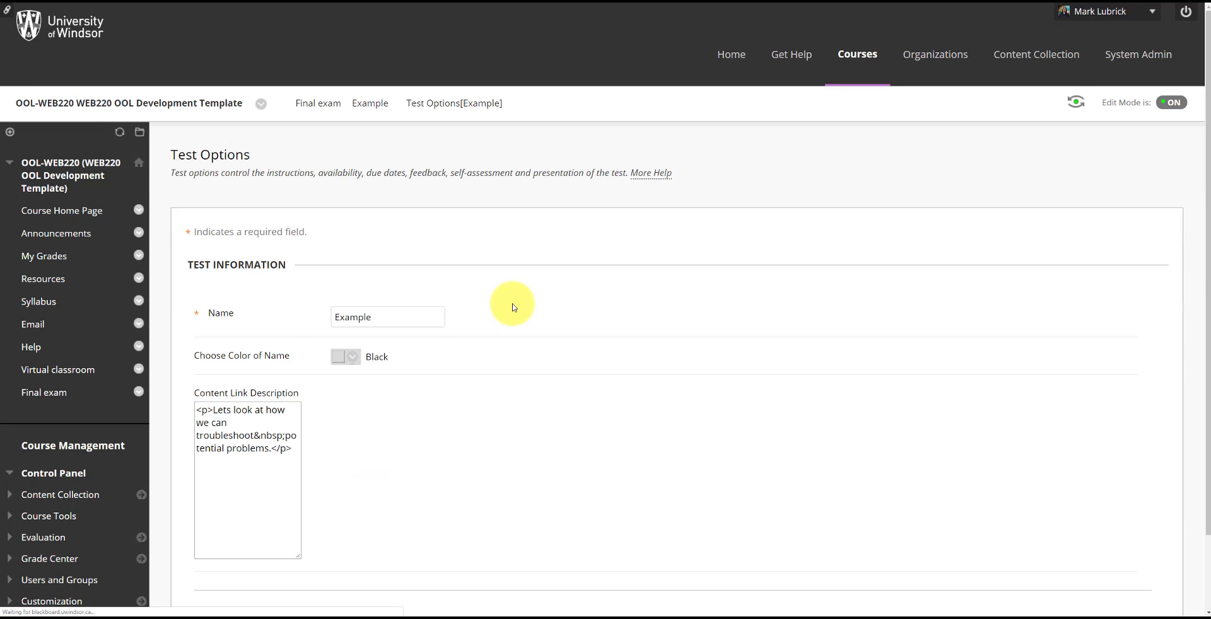
scroll(down, 3)
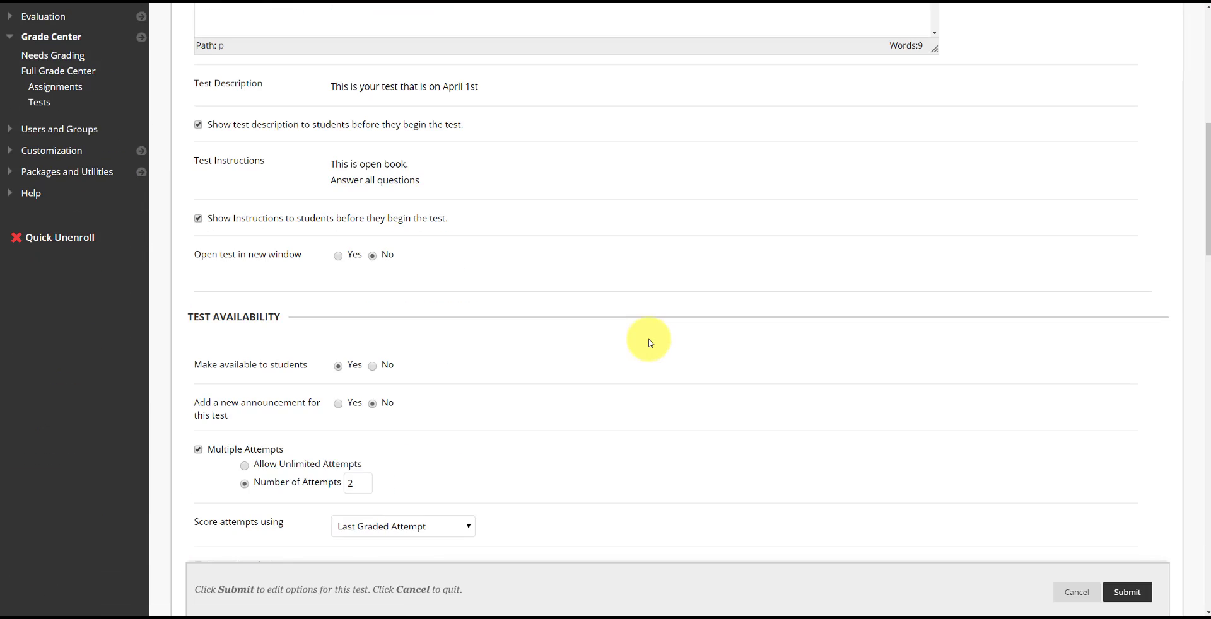
scroll(down, 3)
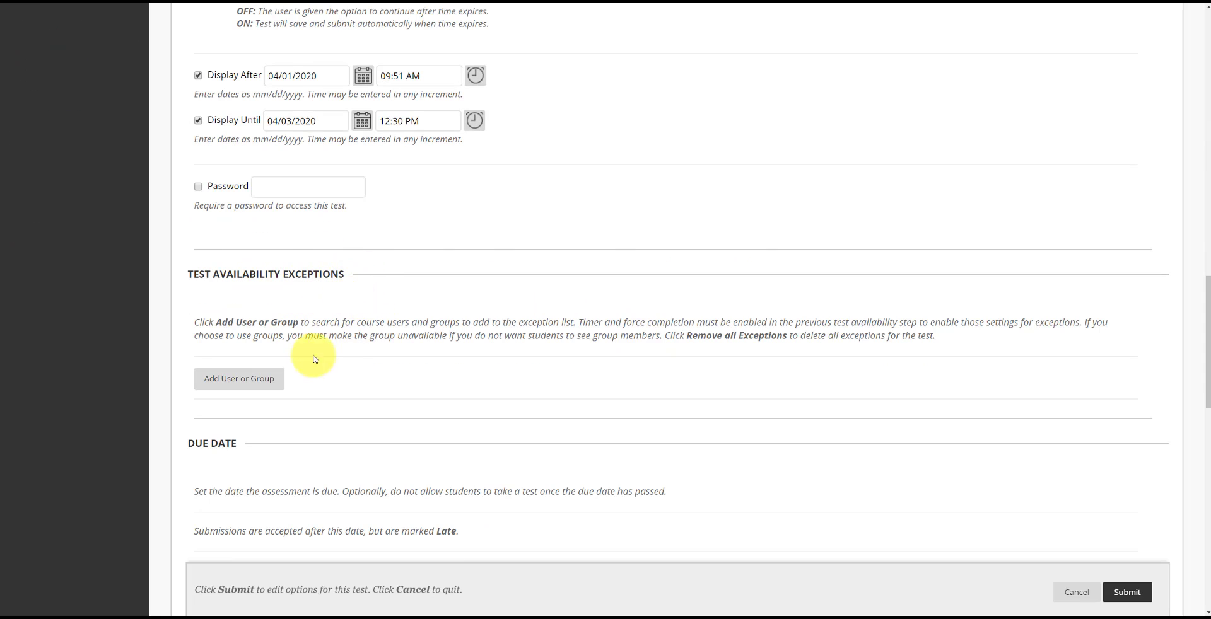
Step: Add the course's preview user as an availability exception
click(239, 378)
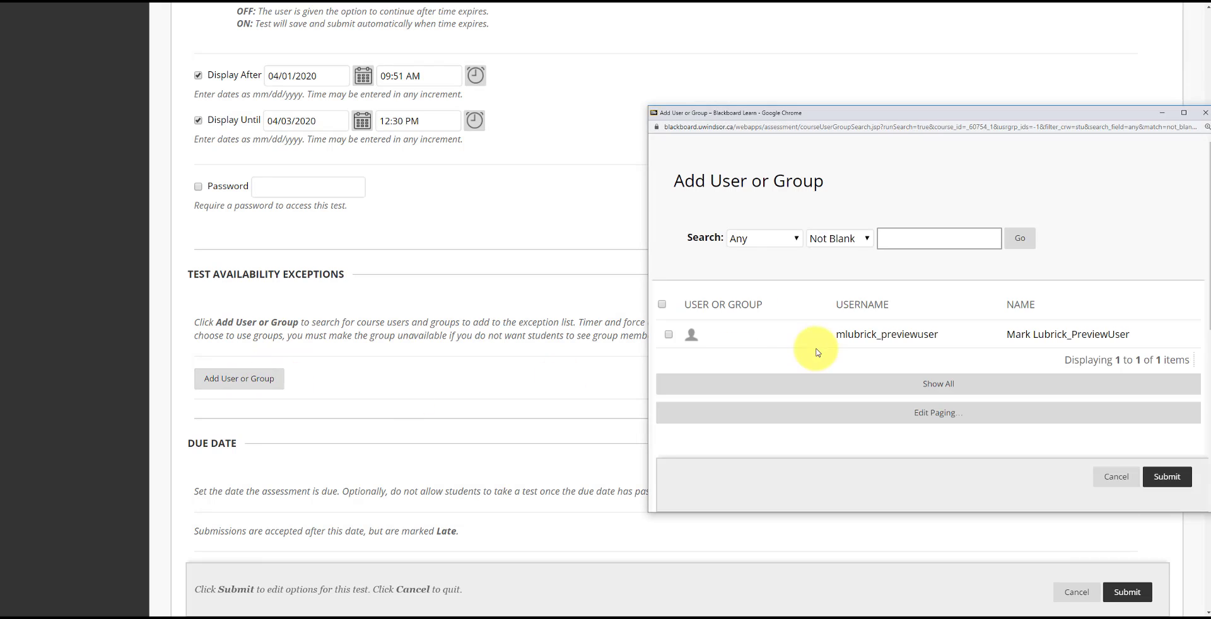
mouse_move(758, 304)
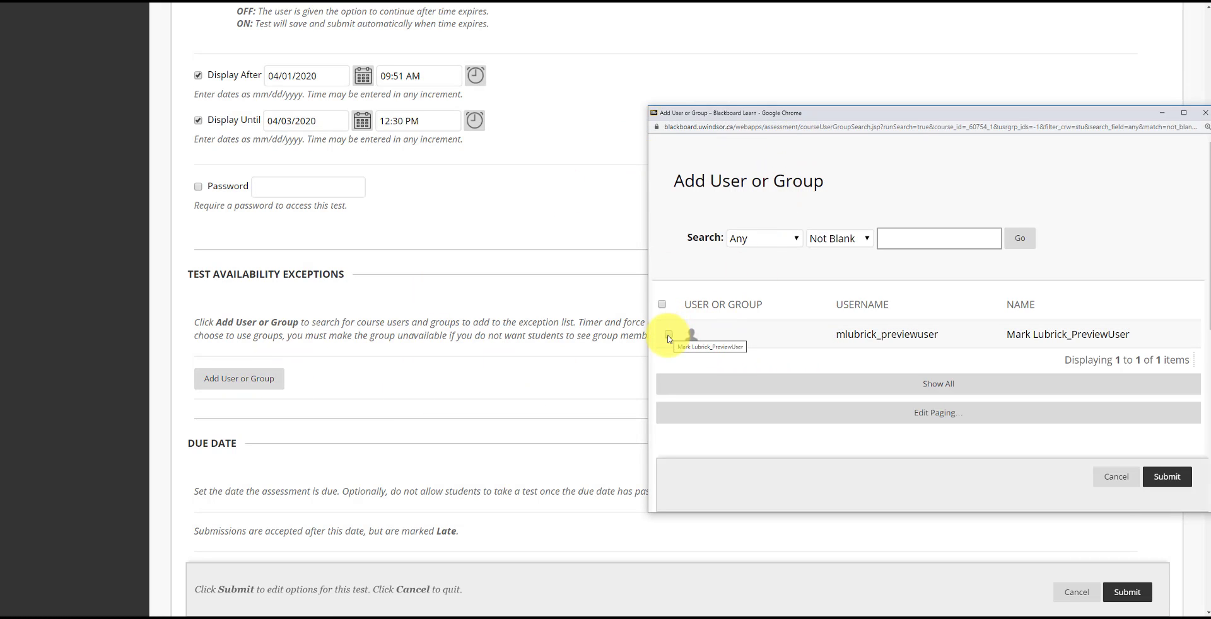
click(668, 334)
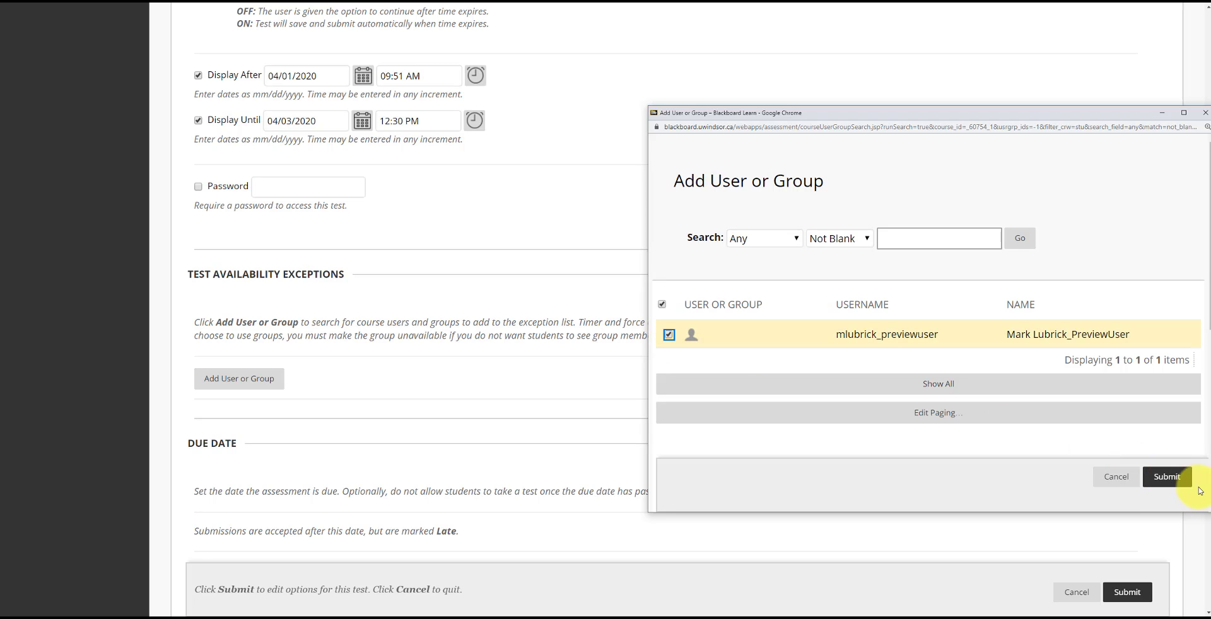
click(1166, 476)
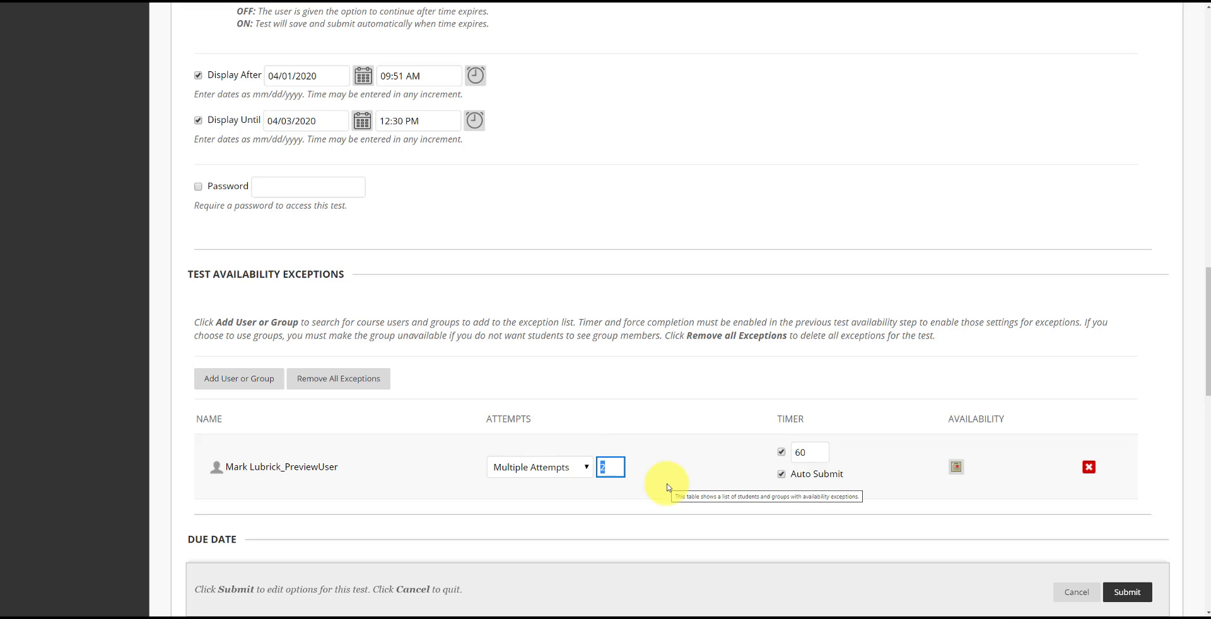
Step: Allow the preview user 3 attempts in the exception row
text(3)
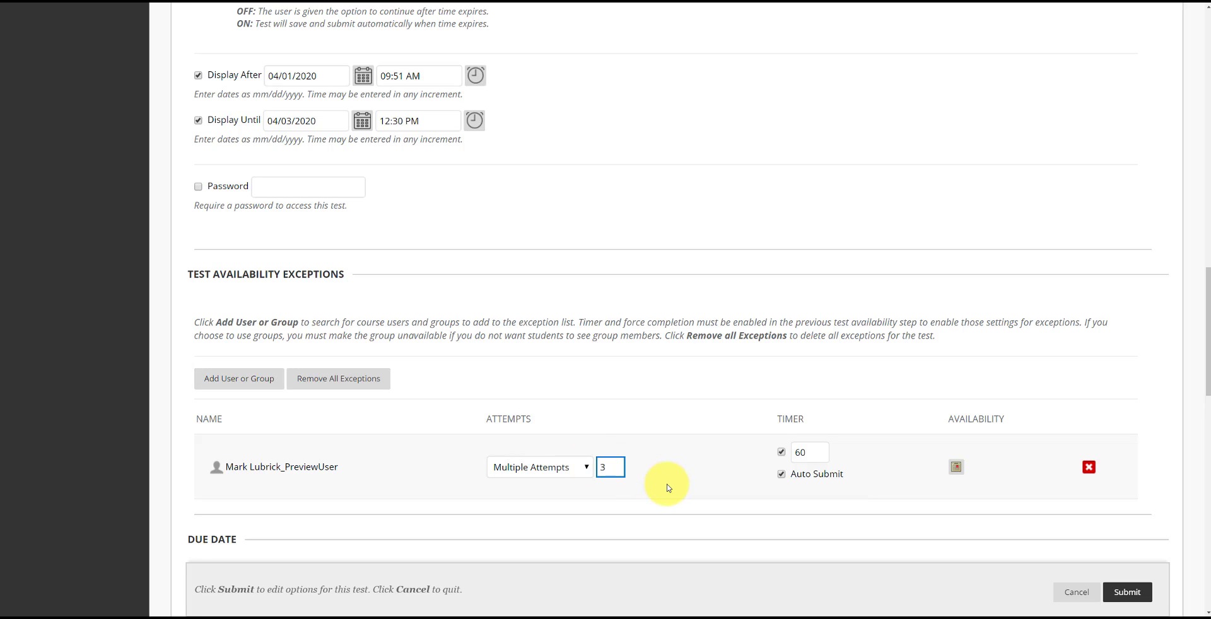
mouse_move(724, 494)
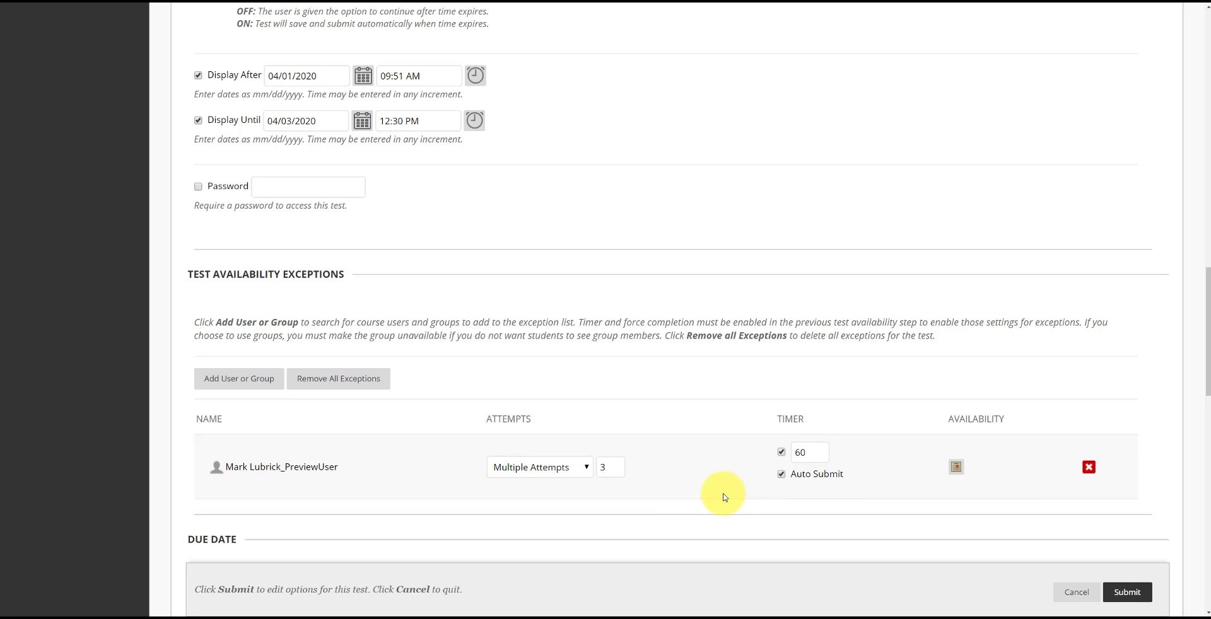
mouse_move(963, 463)
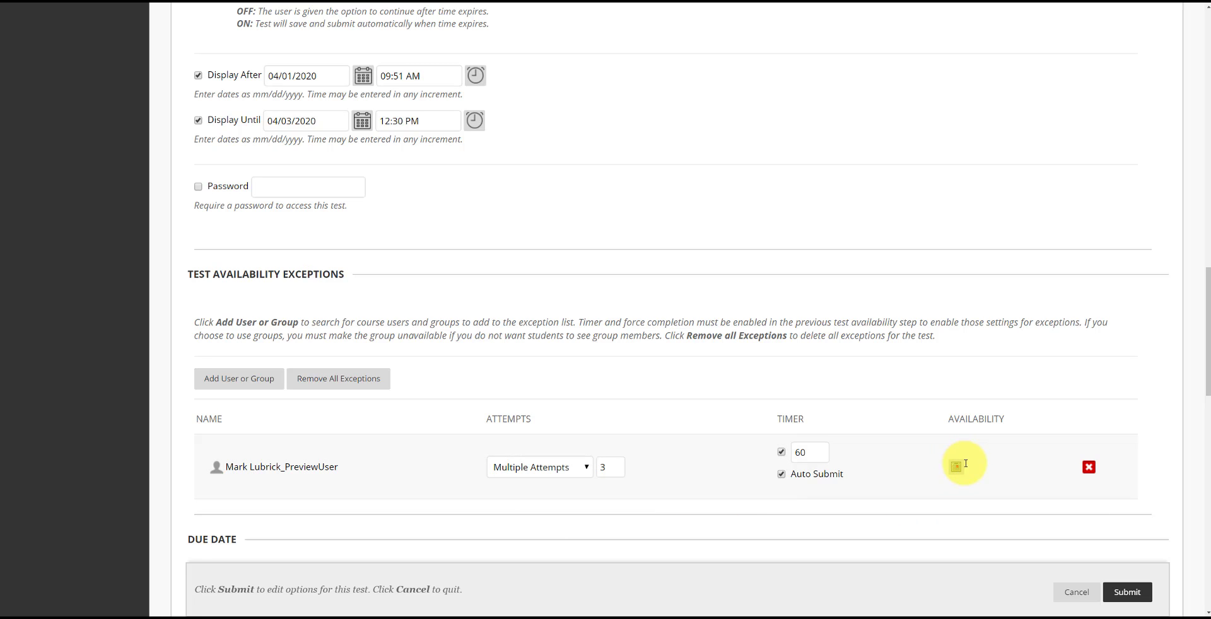
mouse_move(957, 467)
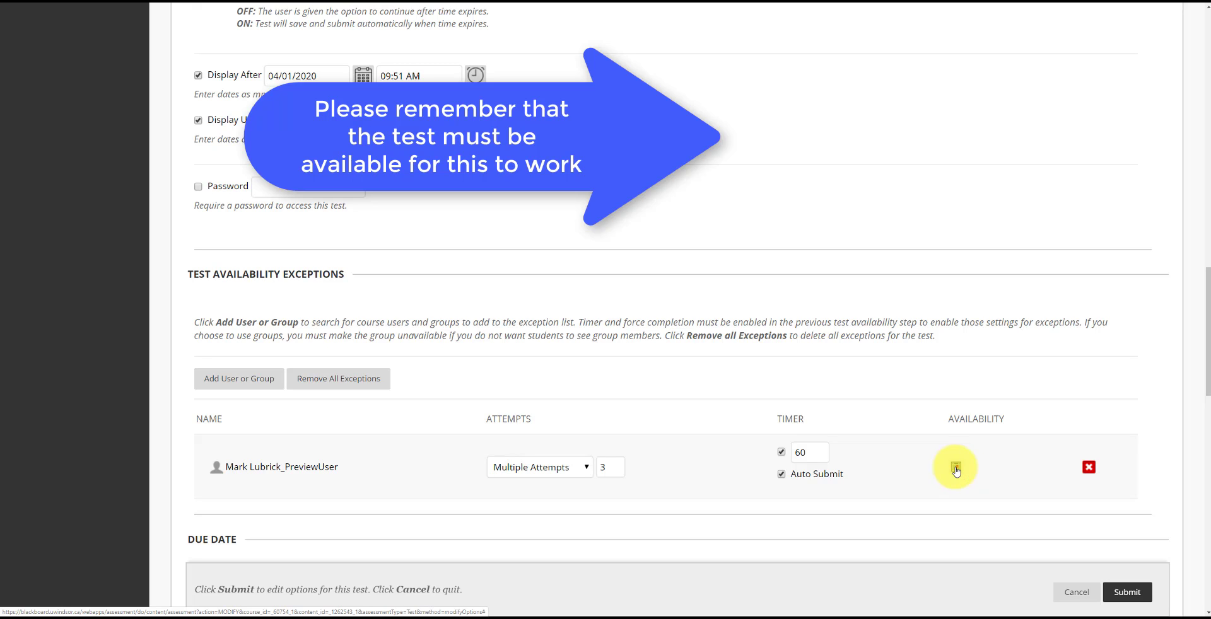
Step: Set the exception's availability from 04/03/2020 01:00 AM until 03:00 PM and save it
click(954, 467)
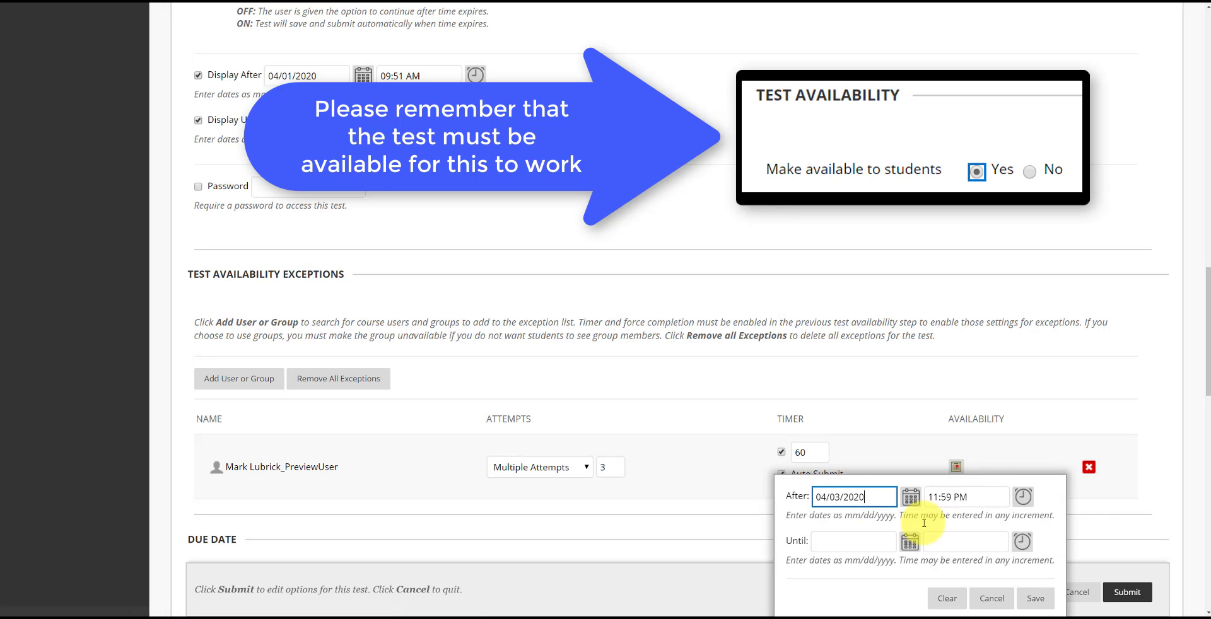
click(1022, 497)
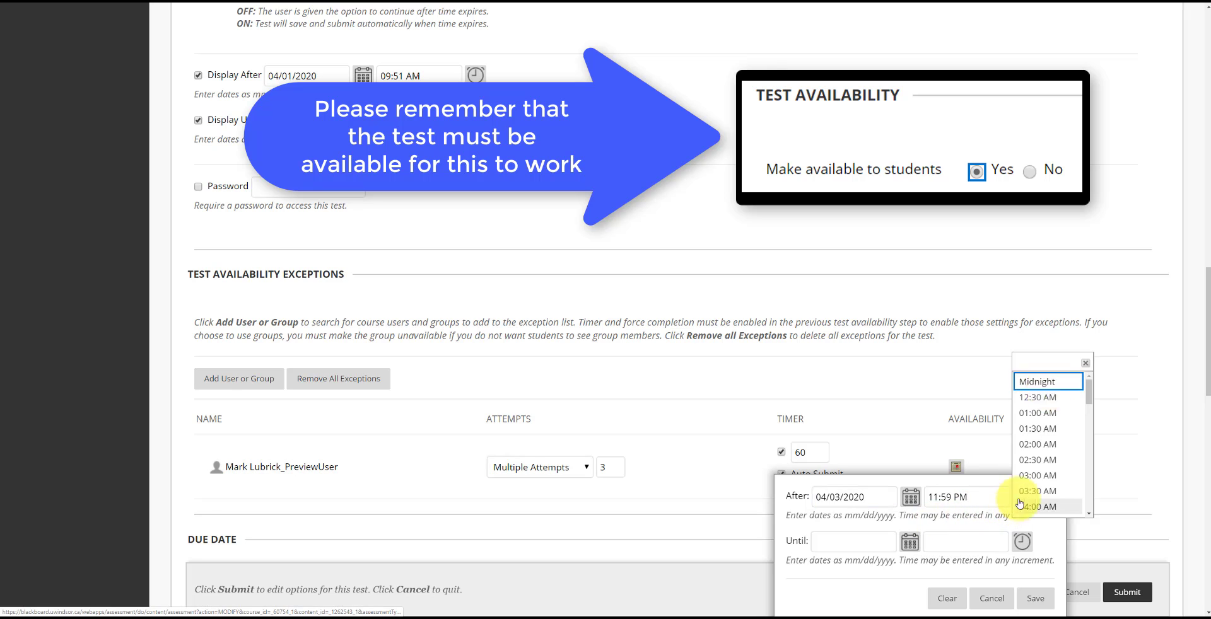
click(1037, 412)
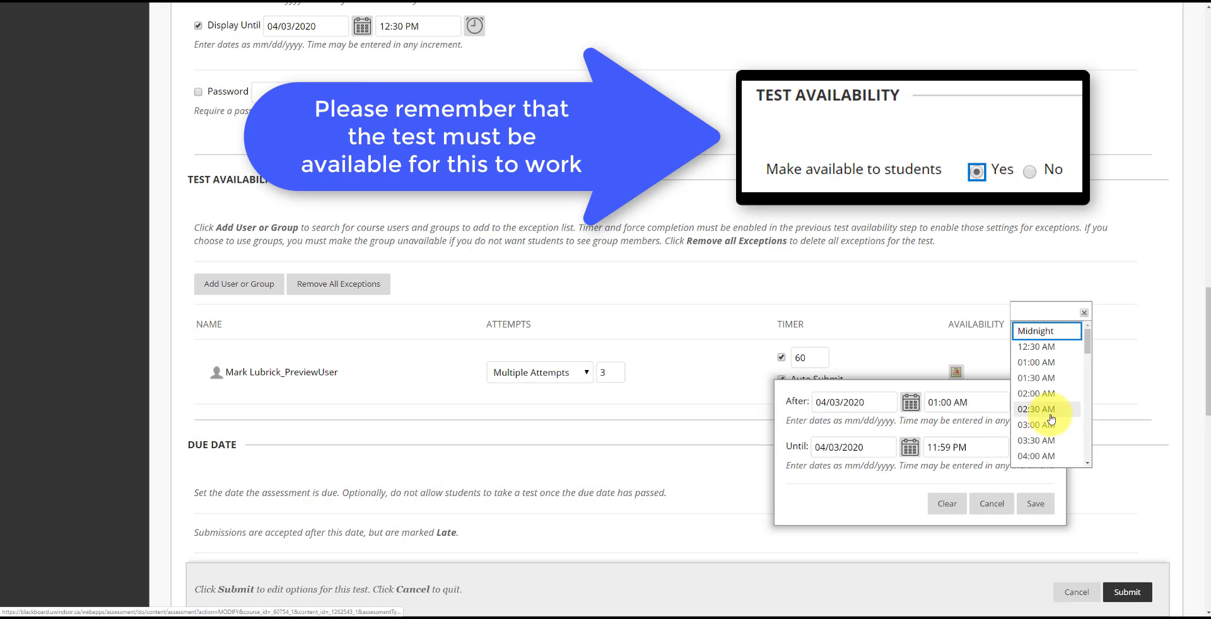
scroll(down, 3)
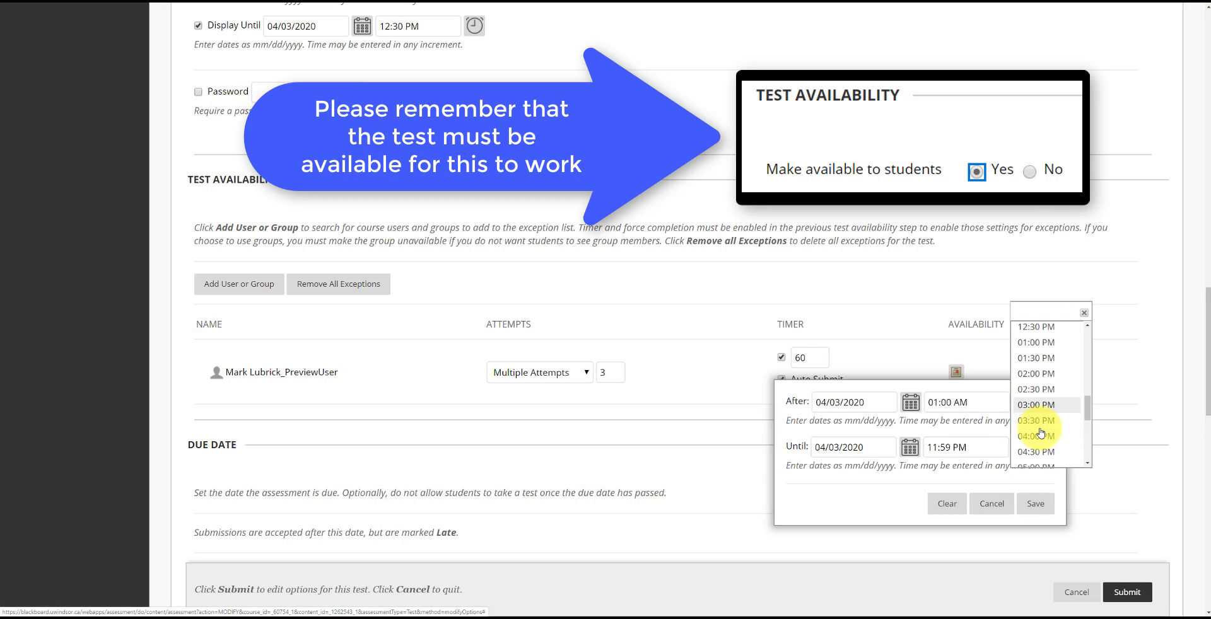
click(1038, 405)
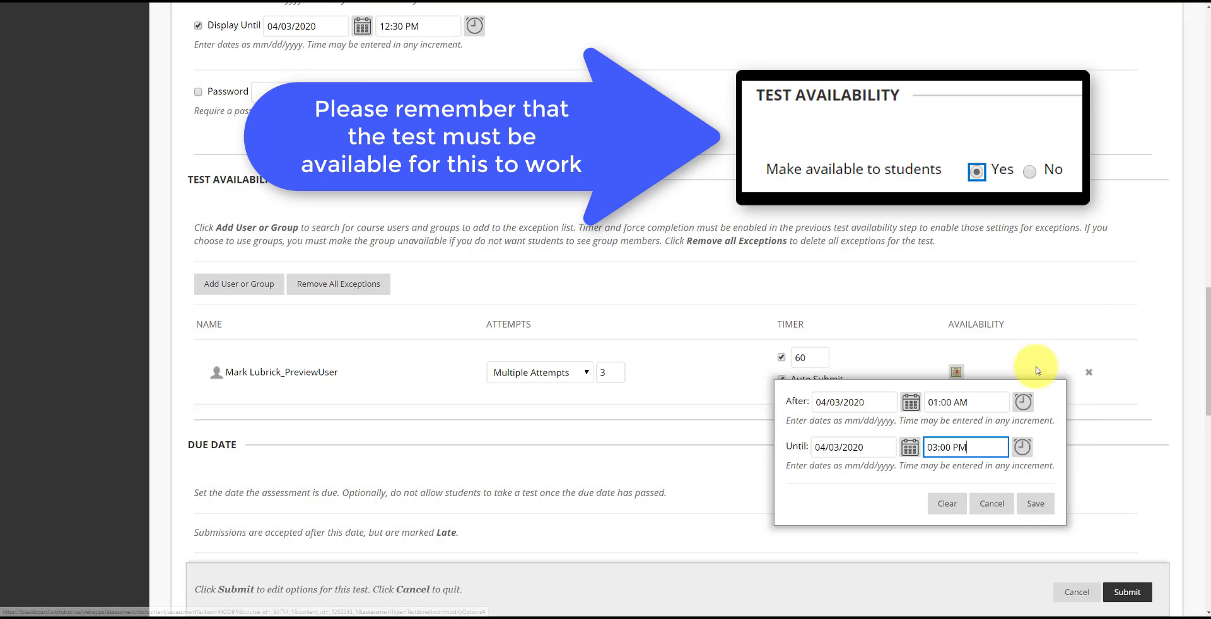
click(1034, 503)
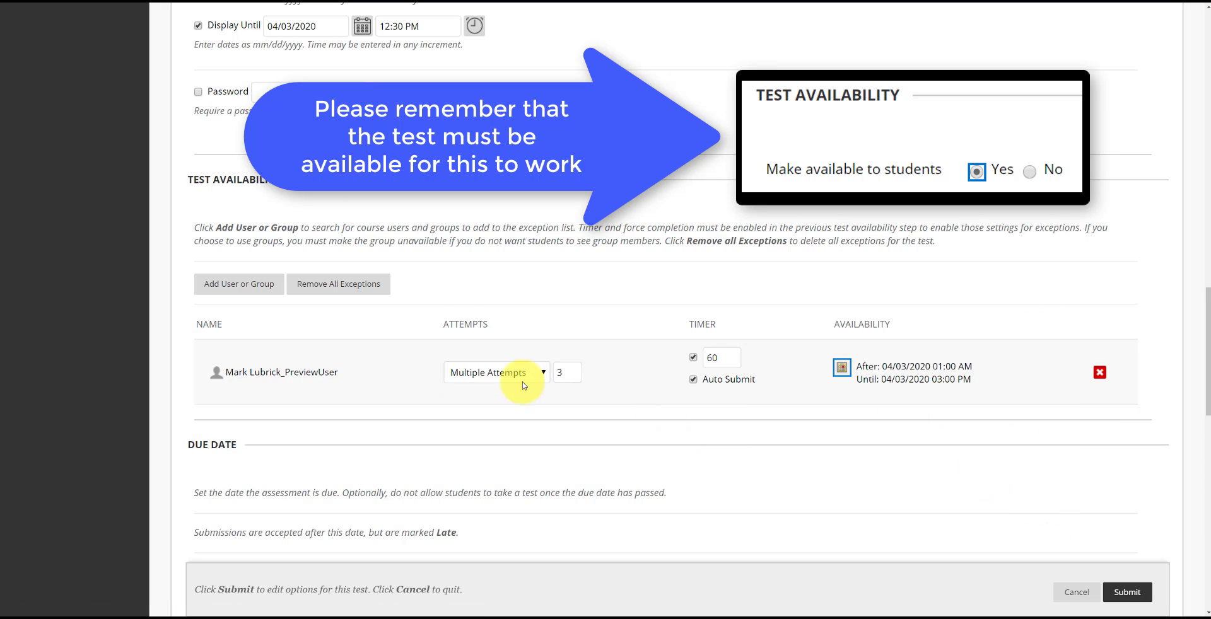
mouse_move(1011, 473)
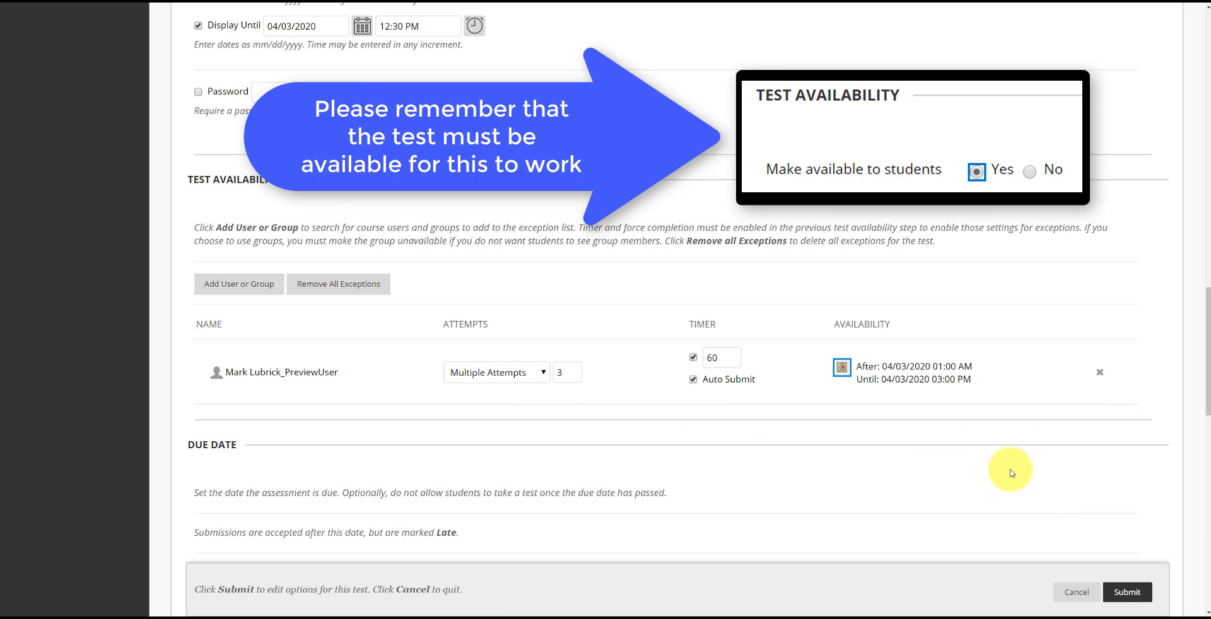
Step: Submit the Example test options so the Final exam page confirms the save
click(1127, 593)
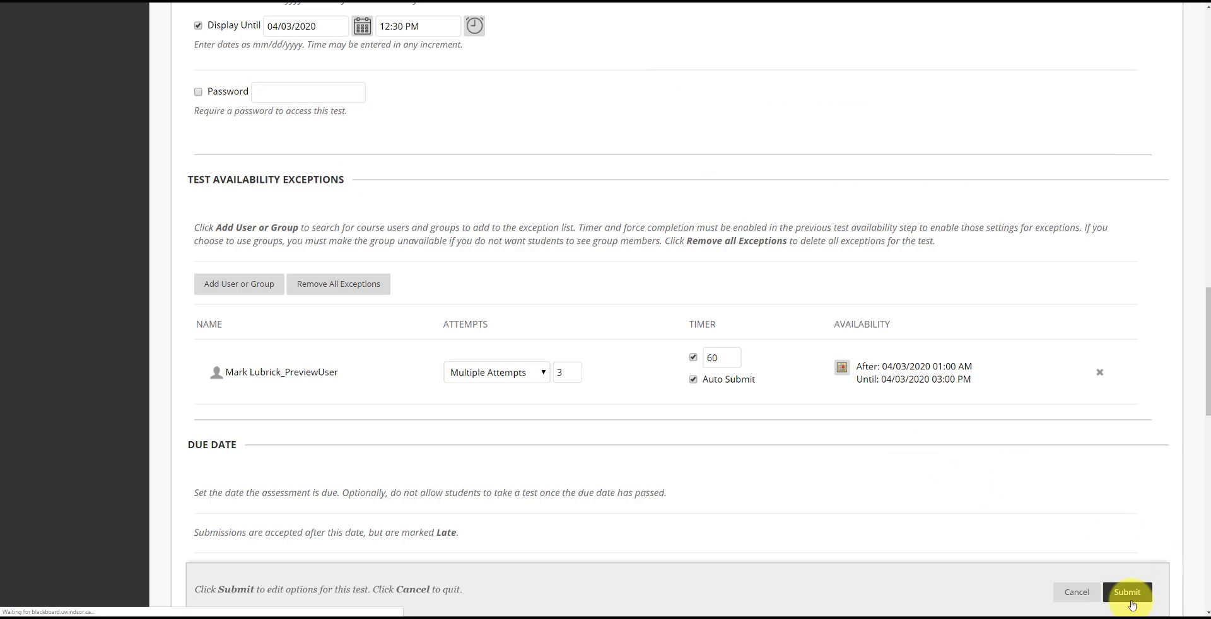
click(1127, 592)
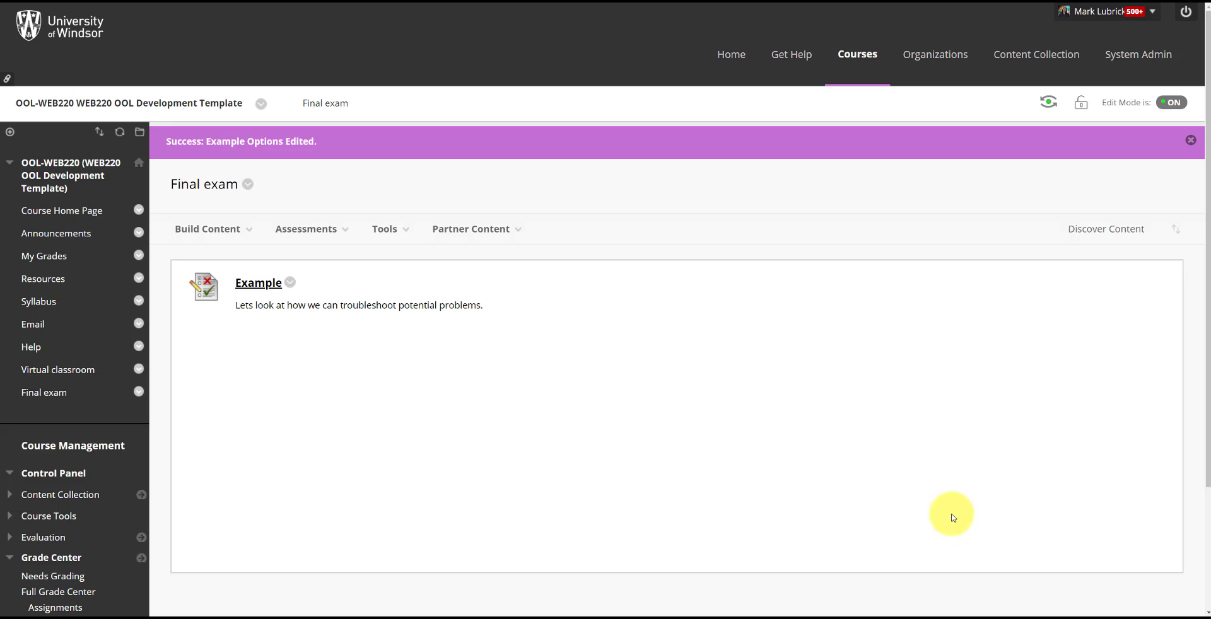
mouse_move(1204, 512)
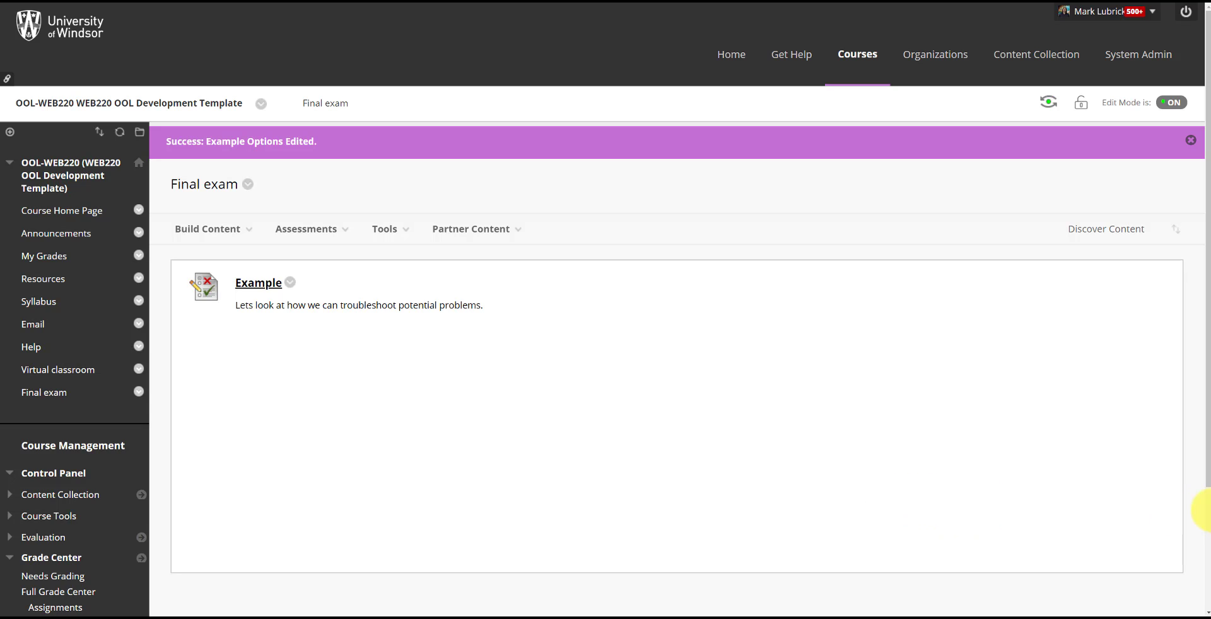